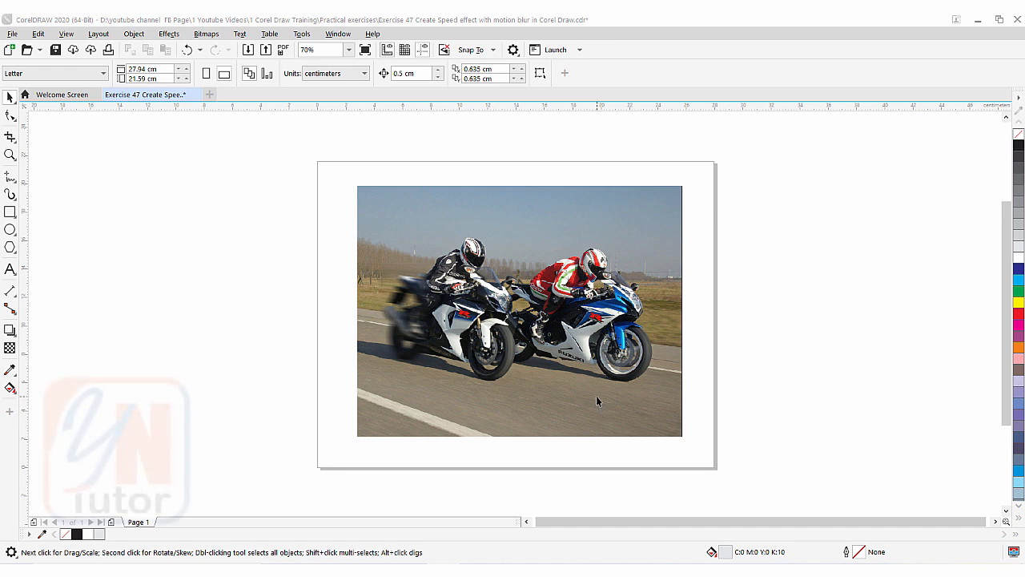
mouse_move(597, 400)
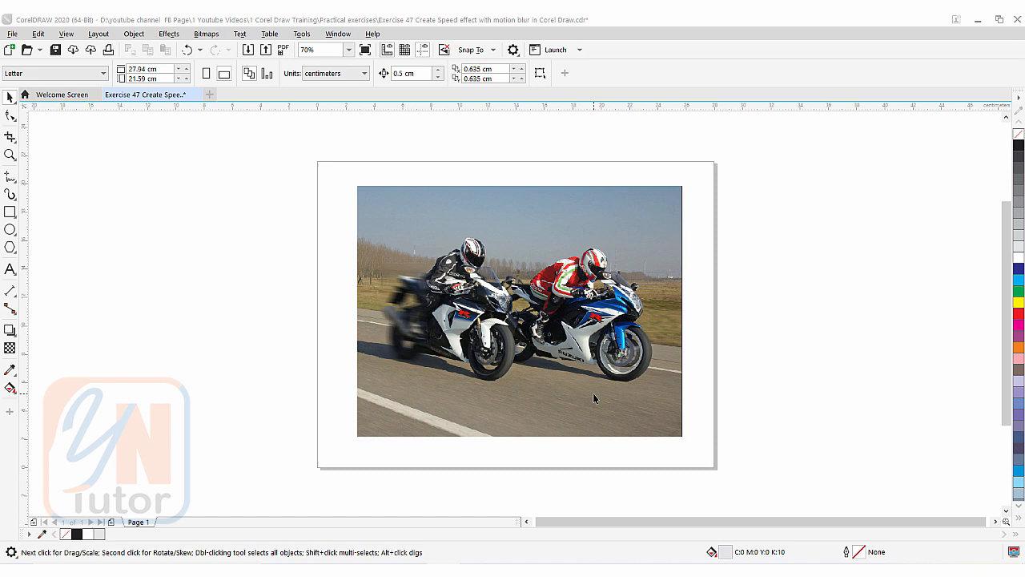
mouse_move(391, 269)
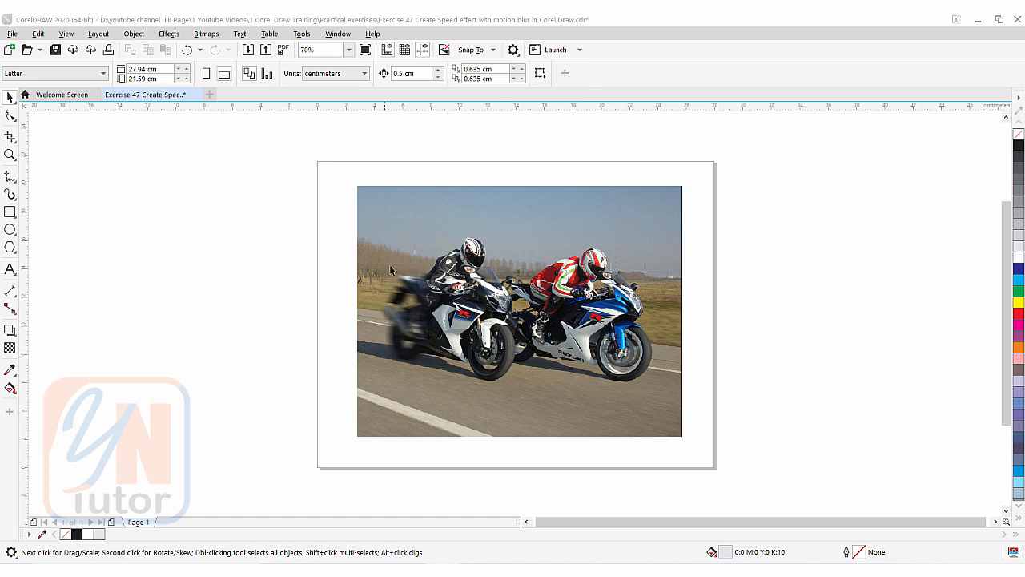
mouse_move(400, 287)
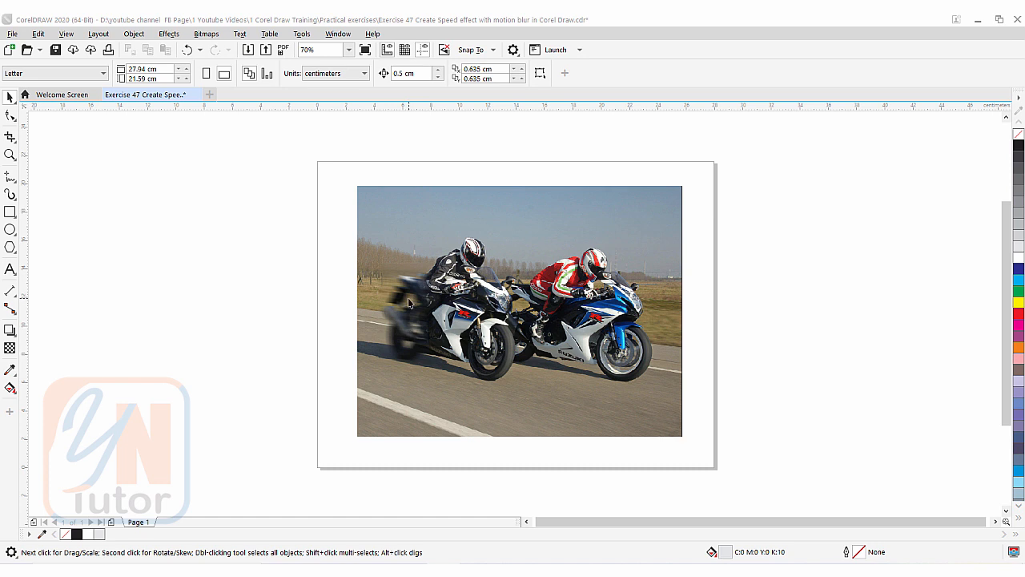
mouse_move(432, 328)
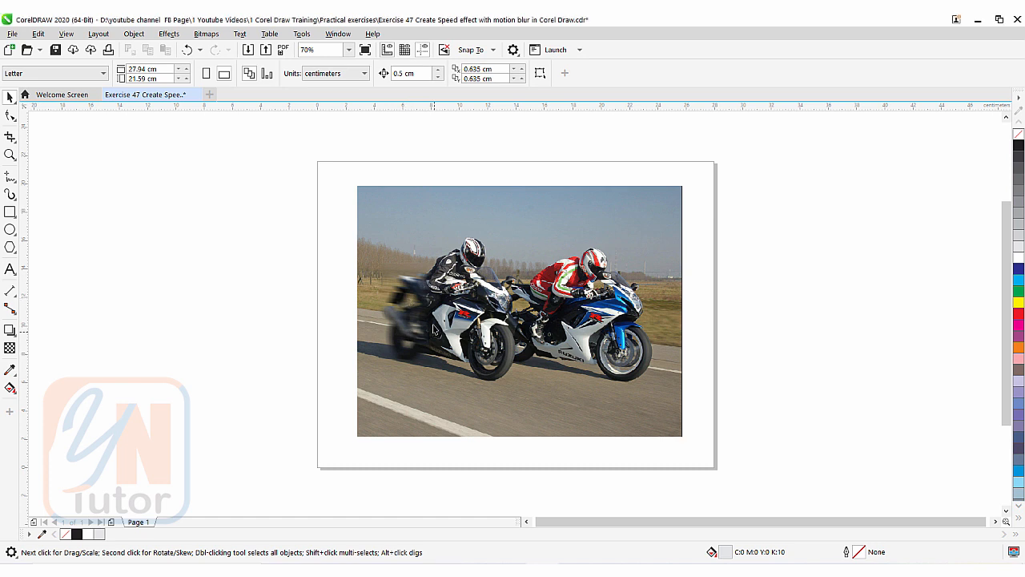
Step: Select the motion-blurred bitmap piece over the black motorcycle's rear for deletion
left_click(417, 312)
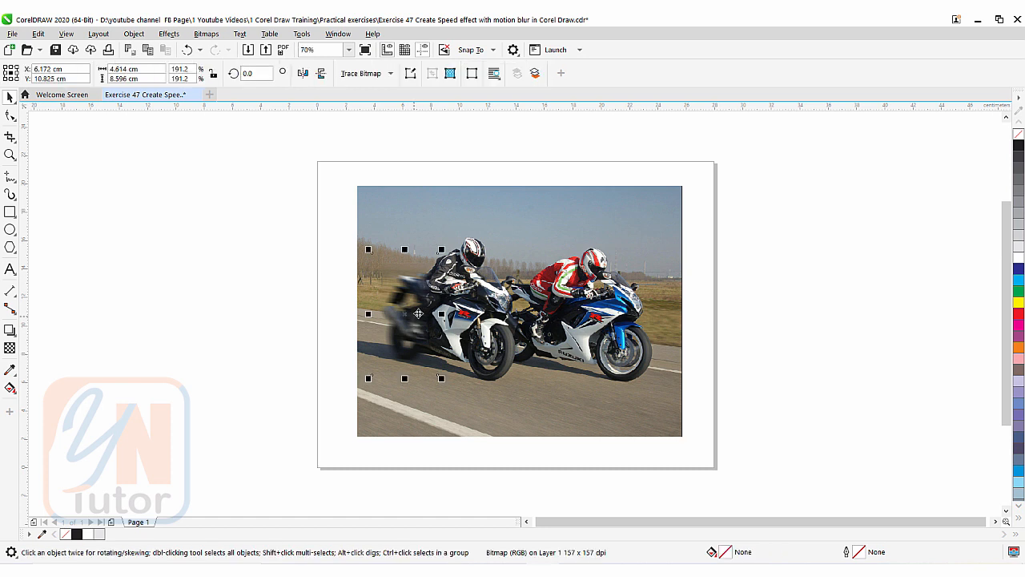
mouse_move(384, 322)
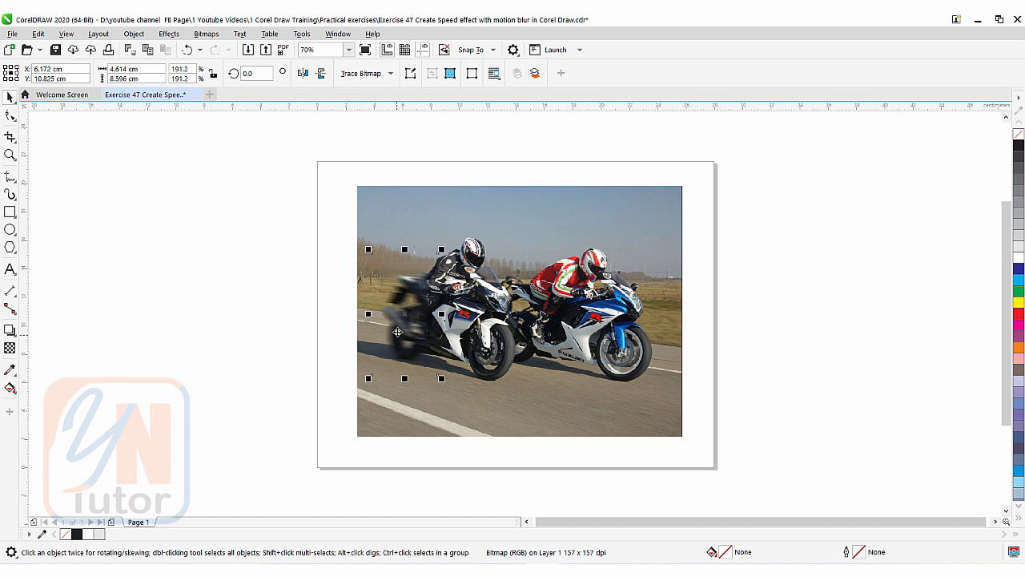
mouse_move(418, 353)
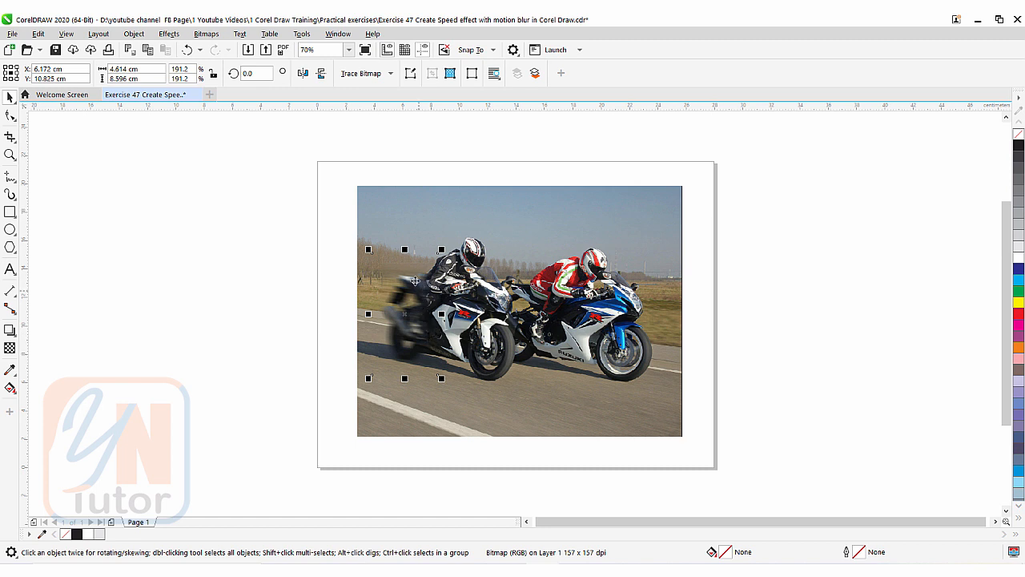
mouse_move(416, 344)
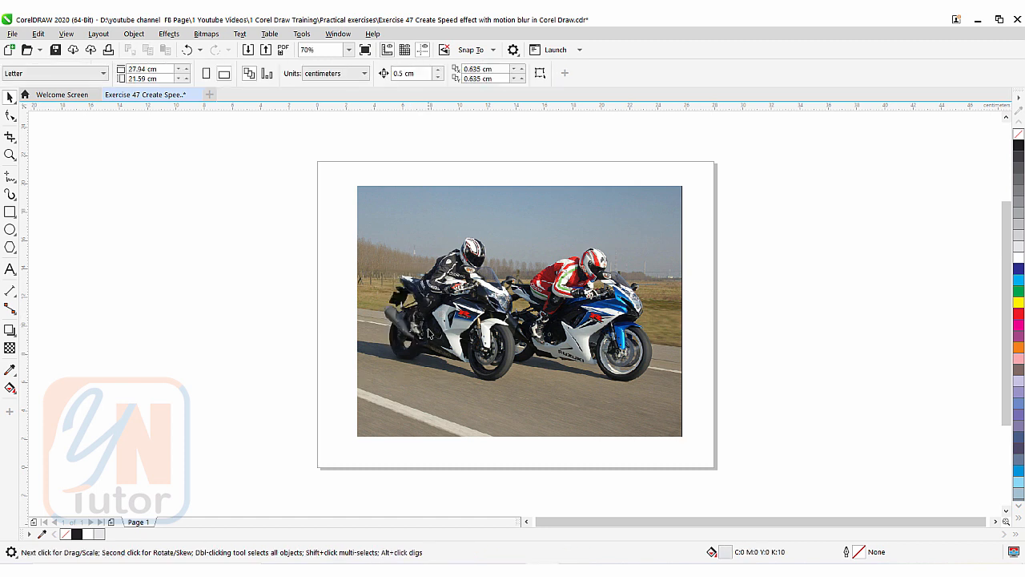
mouse_move(378, 286)
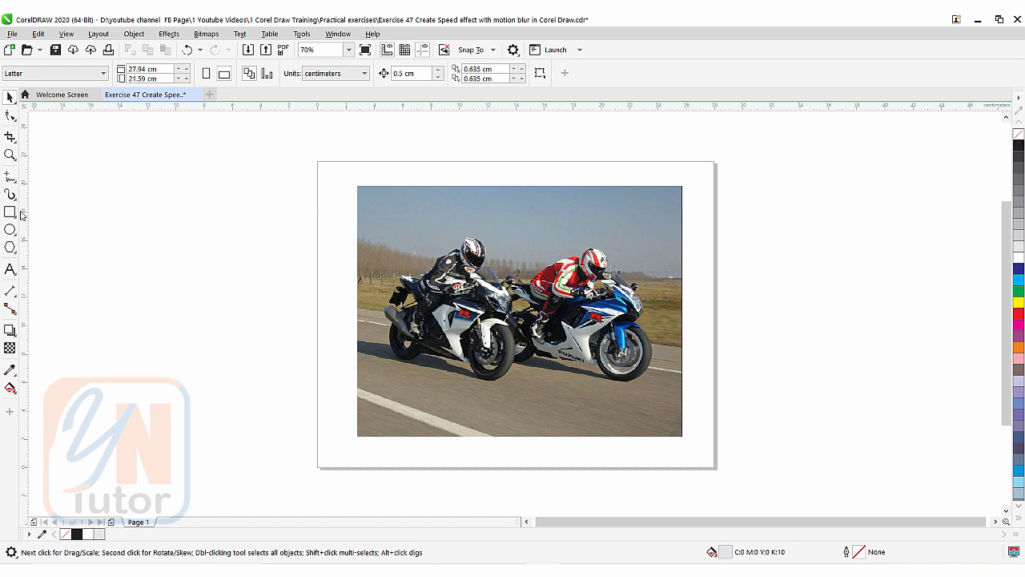
Step: Draw a rectangle covering the black motorcycle's rear section
left_click(11, 211)
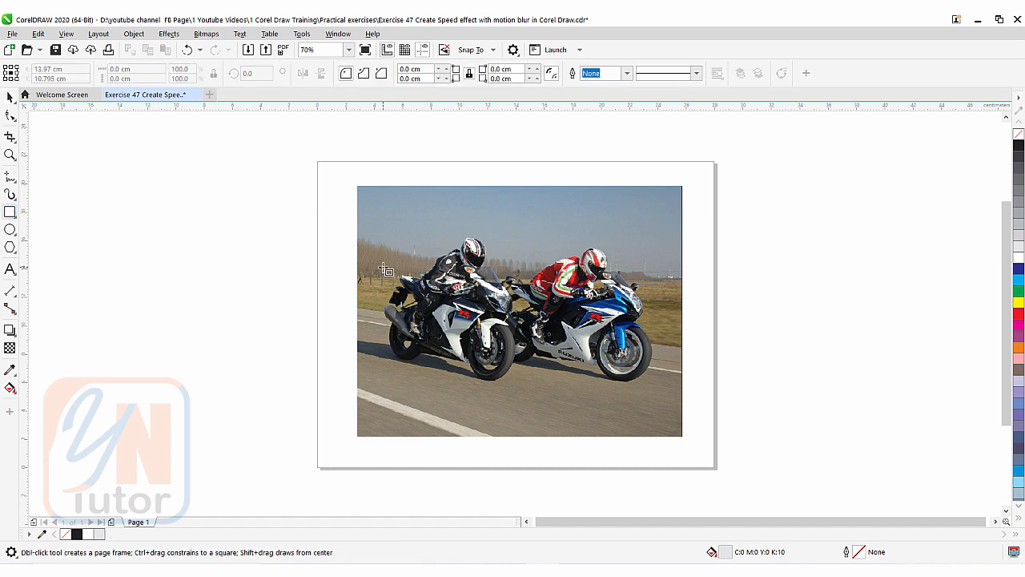
left_click_drag(382, 269, 417, 354)
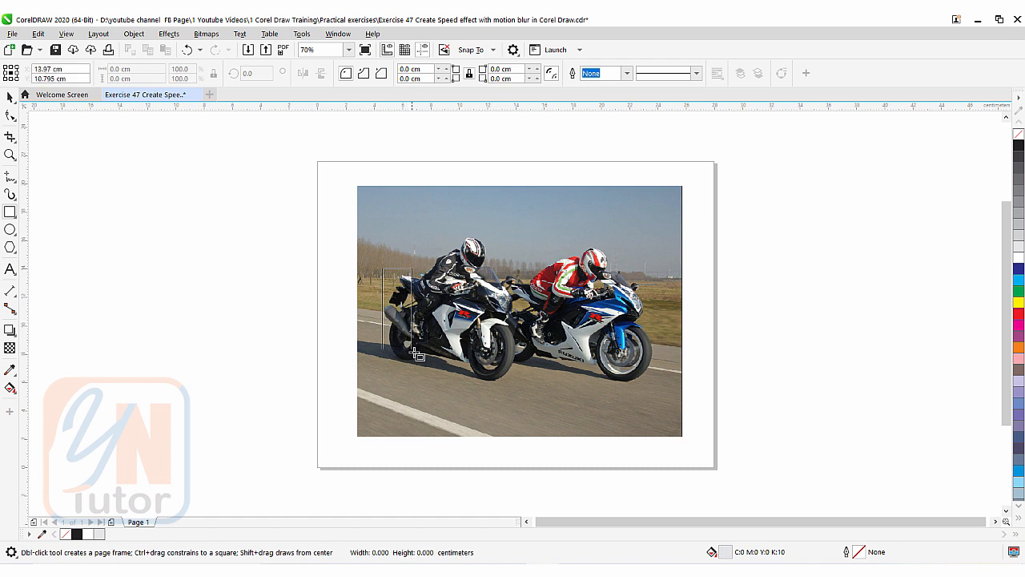
left_click_drag(379, 264, 428, 367)
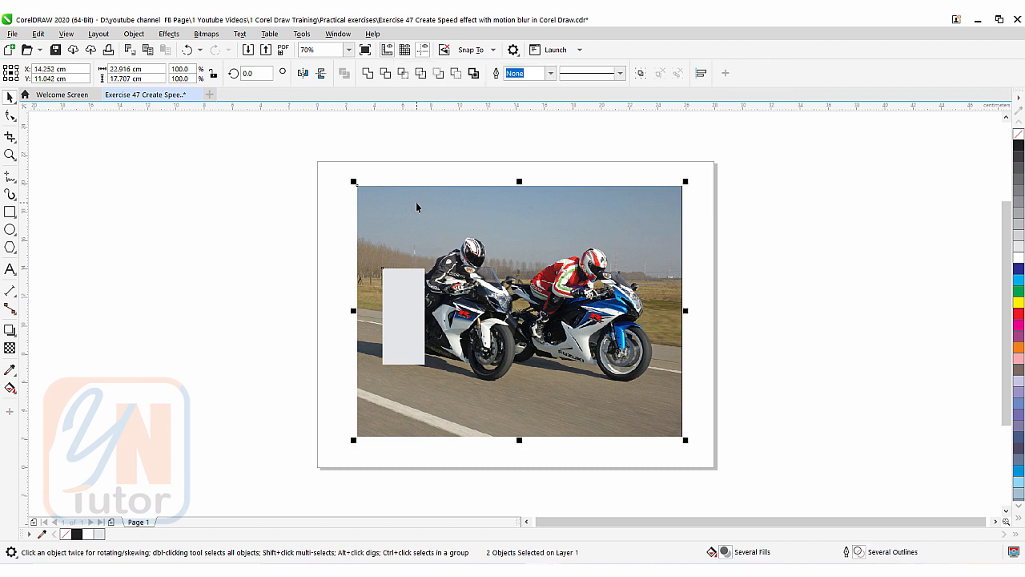
mouse_move(403, 73)
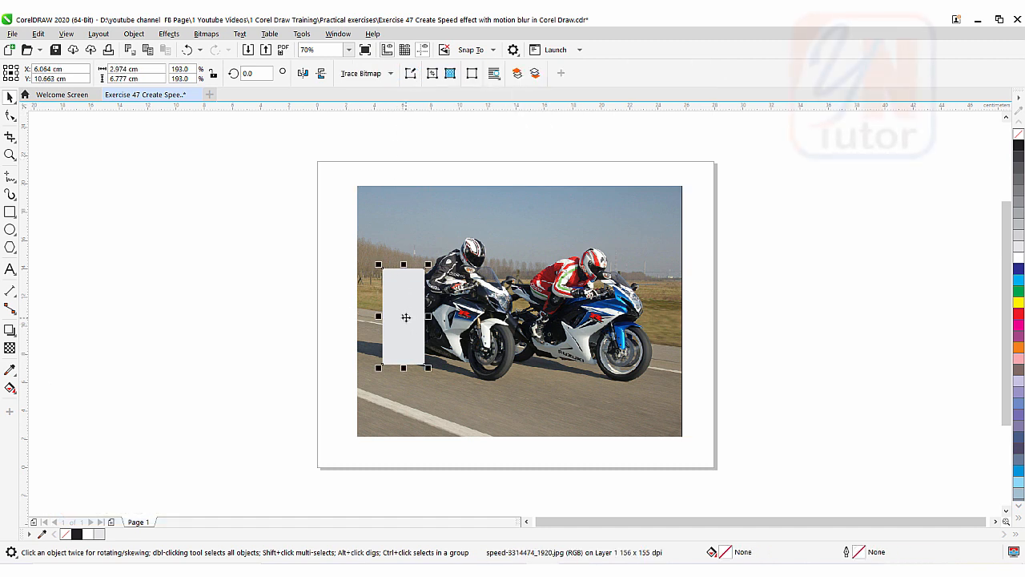
Step: Deselect the cut photo piece and select the grey helper rectangle for deletion
left_click_drag(404, 316, 294, 317)
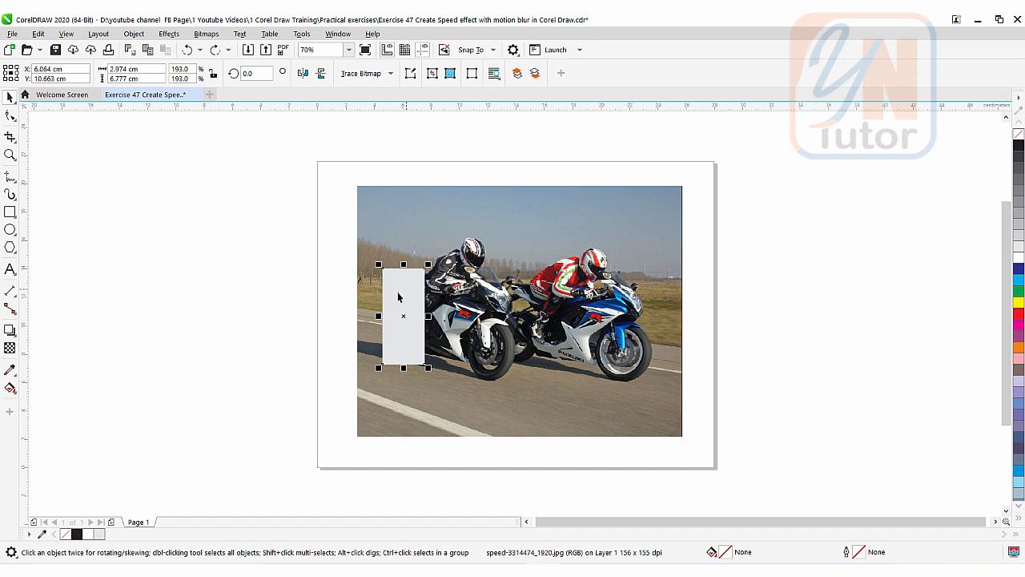
left_click(289, 287)
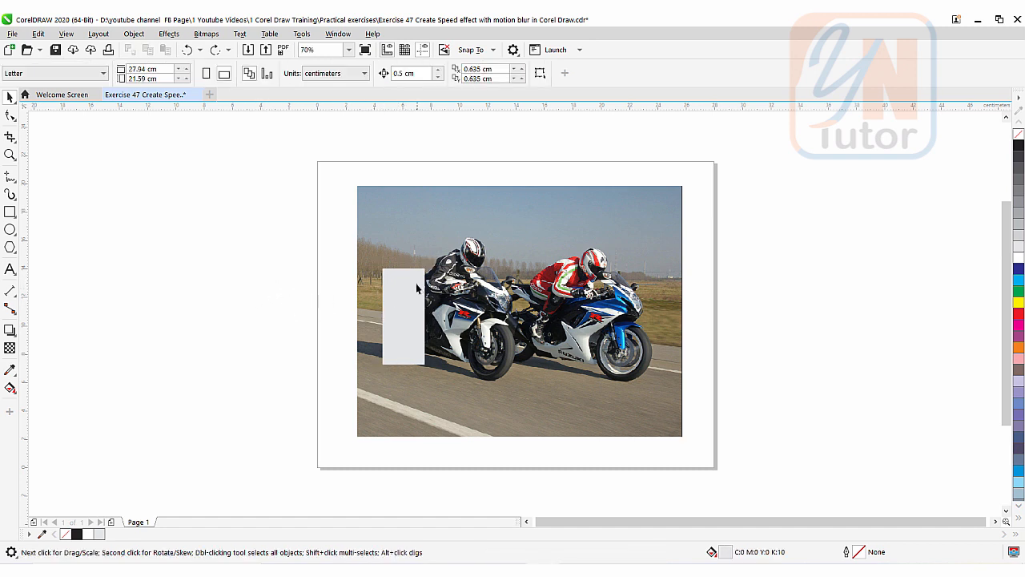
left_click(403, 316)
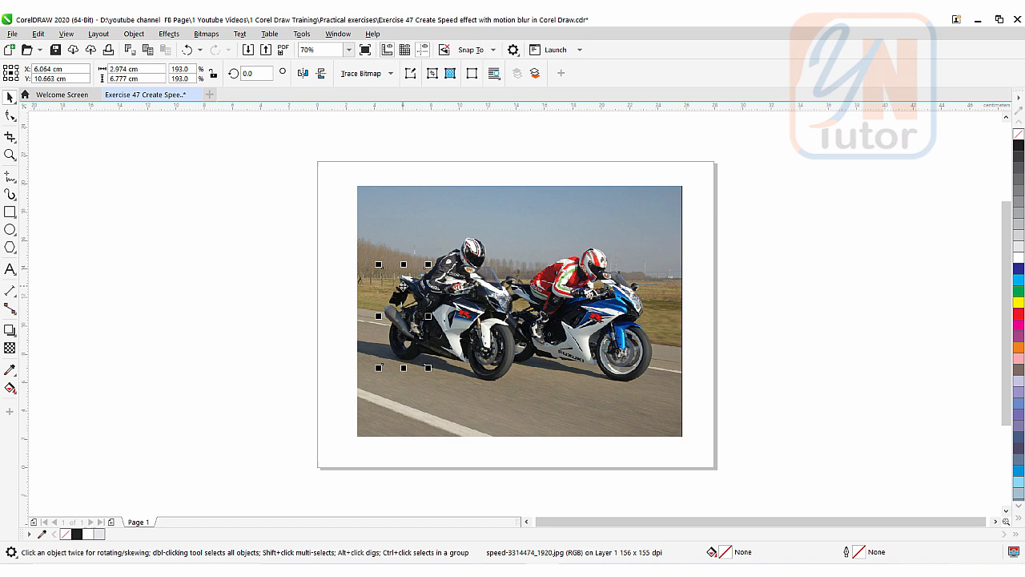
Step: Convert the cut rear piece to a 300 dpi RGB bitmap with transparent background
left_click(206, 34)
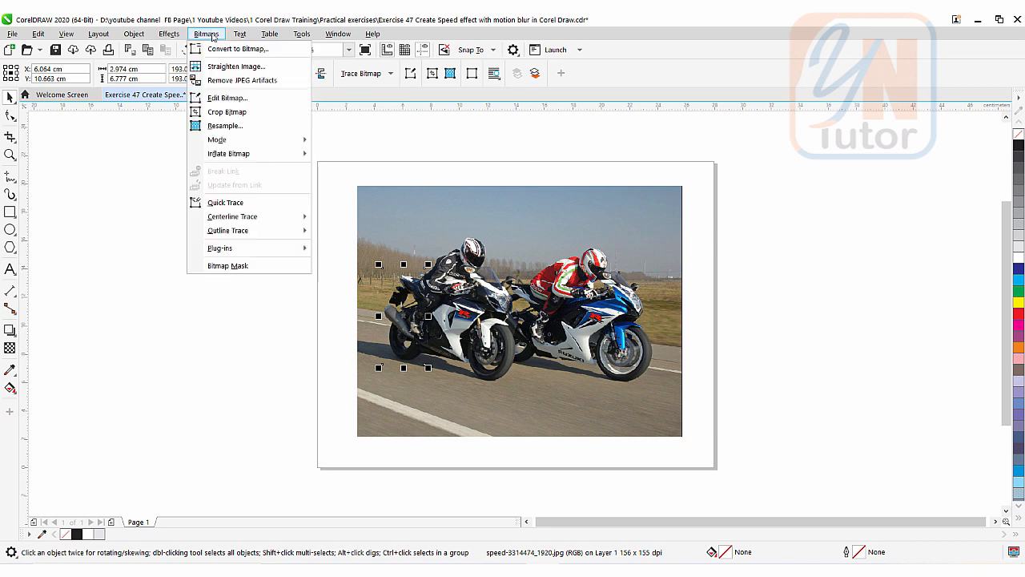
left_click(238, 49)
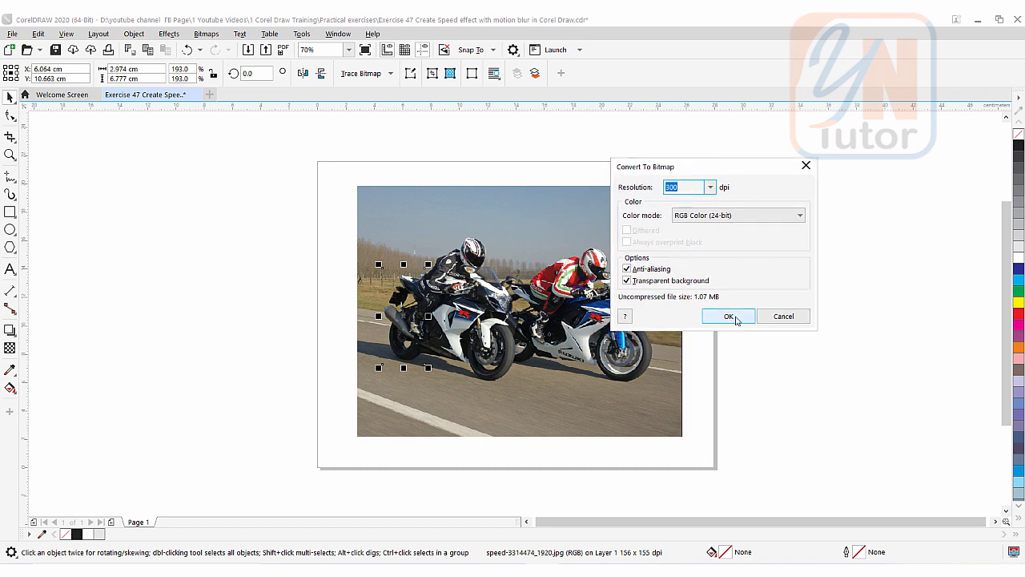
left_click(727, 315)
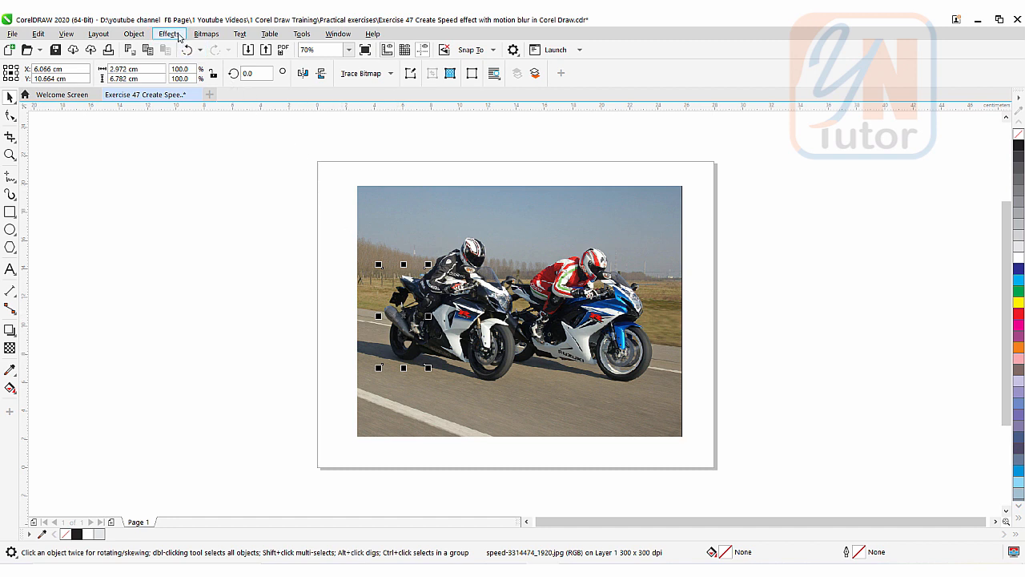
Step: Apply Motion Blur to the rear piece with distance 48 and direction 90
left_click(169, 34)
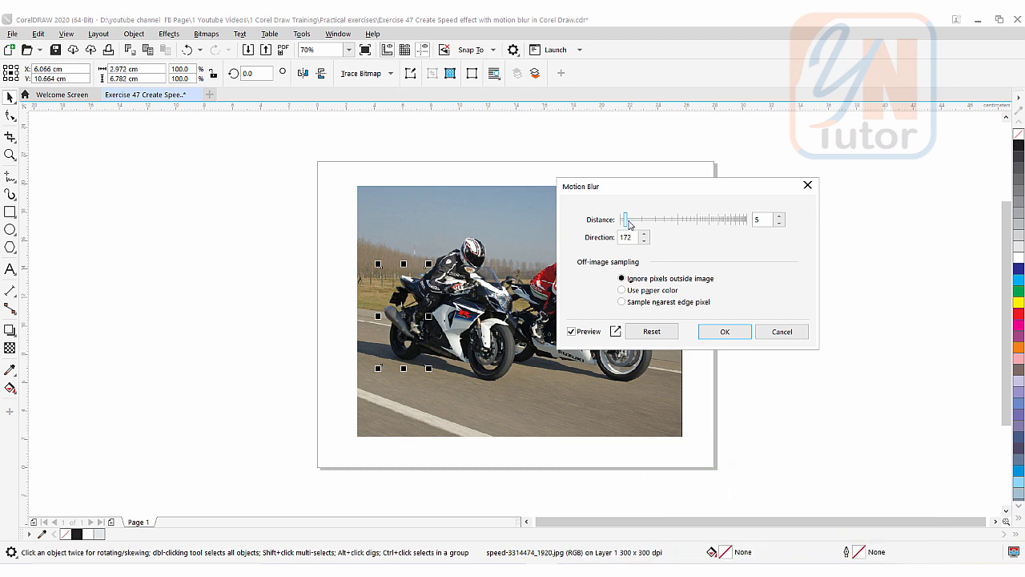
left_click_drag(625, 220, 744, 220)
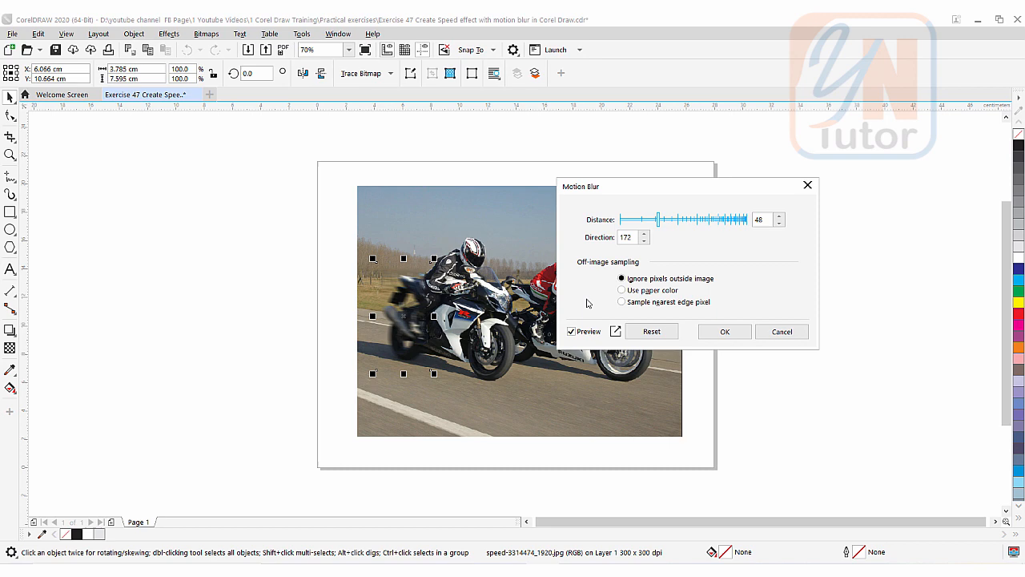
left_click(629, 237)
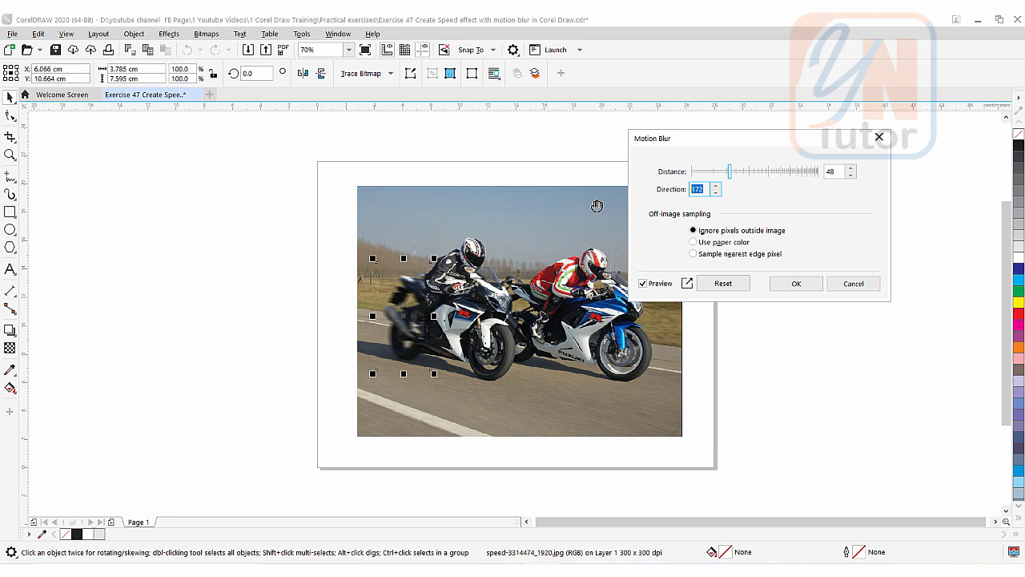
type("90")
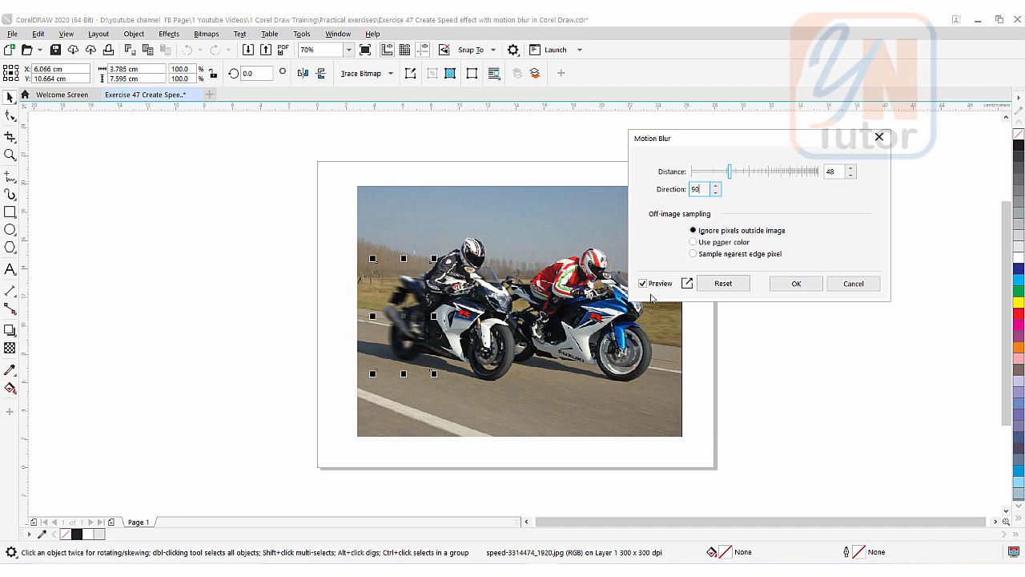
Step: Toggle the blur preview and change the direction value to 17
left_click(642, 283)
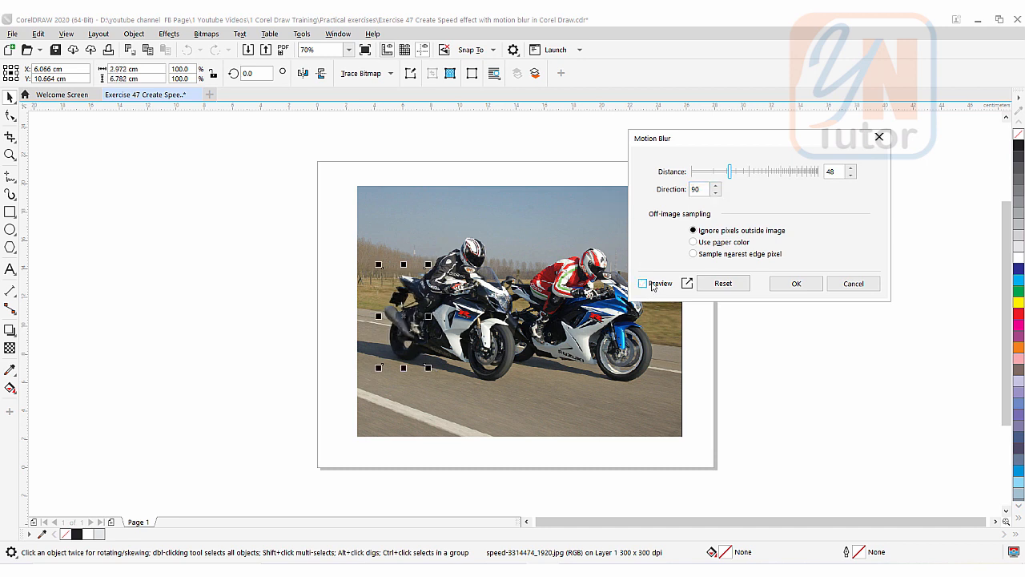
left_click(642, 283)
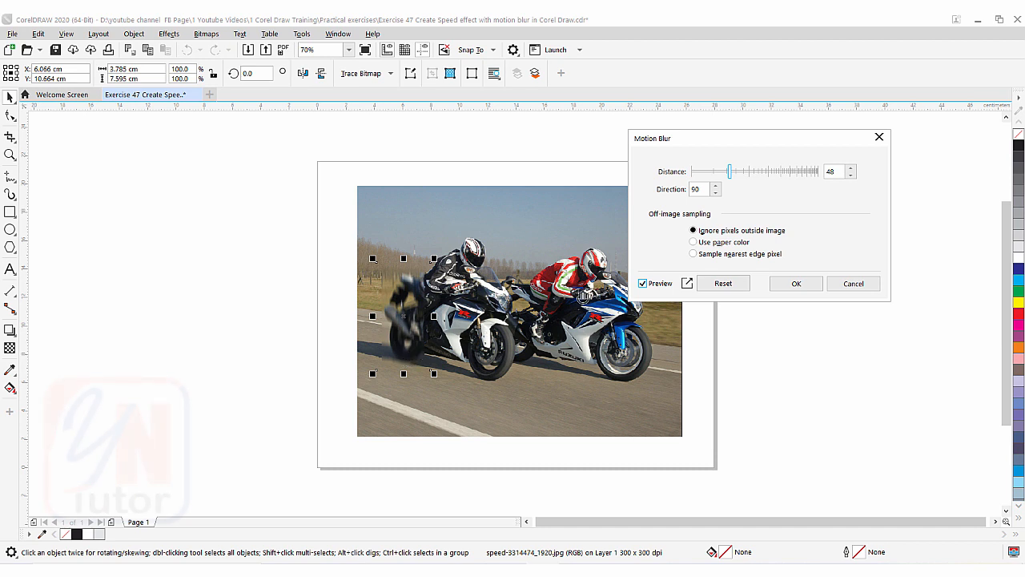
left_click(699, 189)
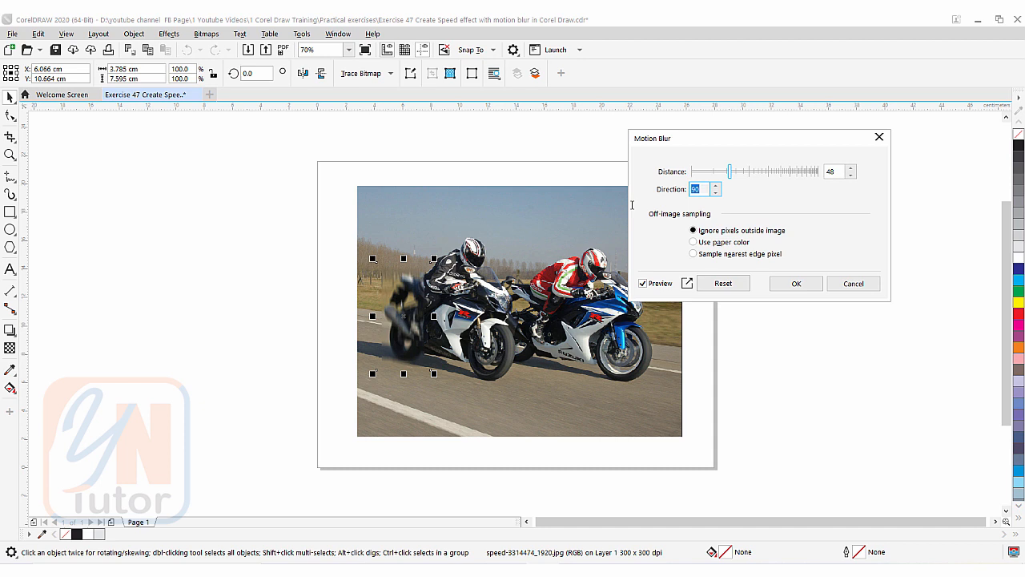
mouse_move(639, 275)
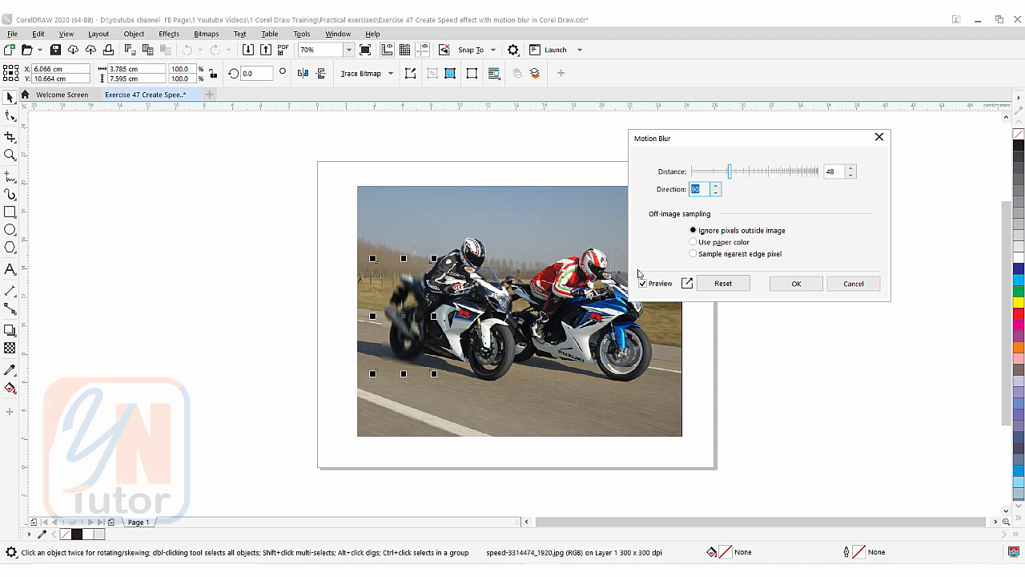
type("17")
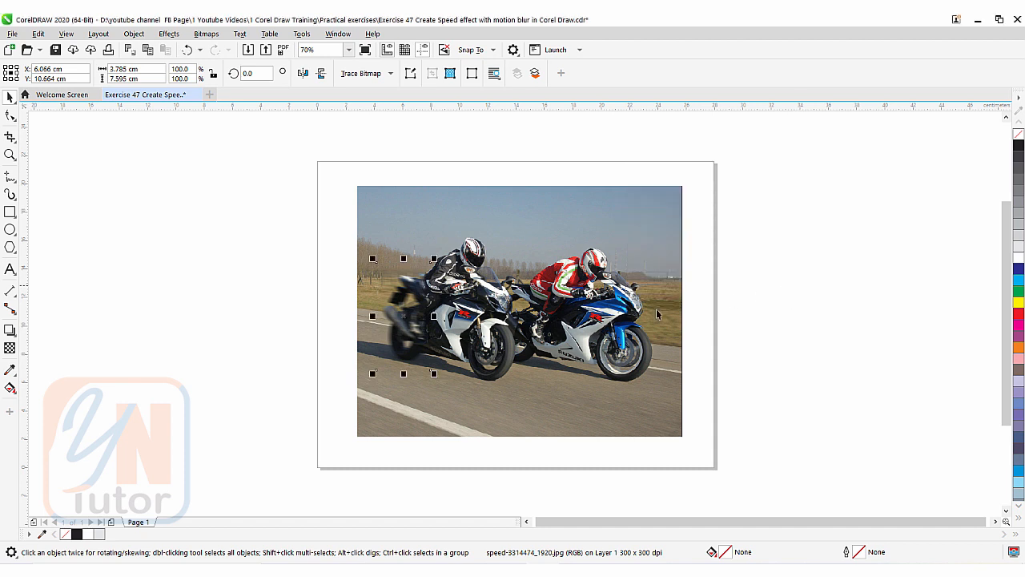
mouse_move(346, 333)
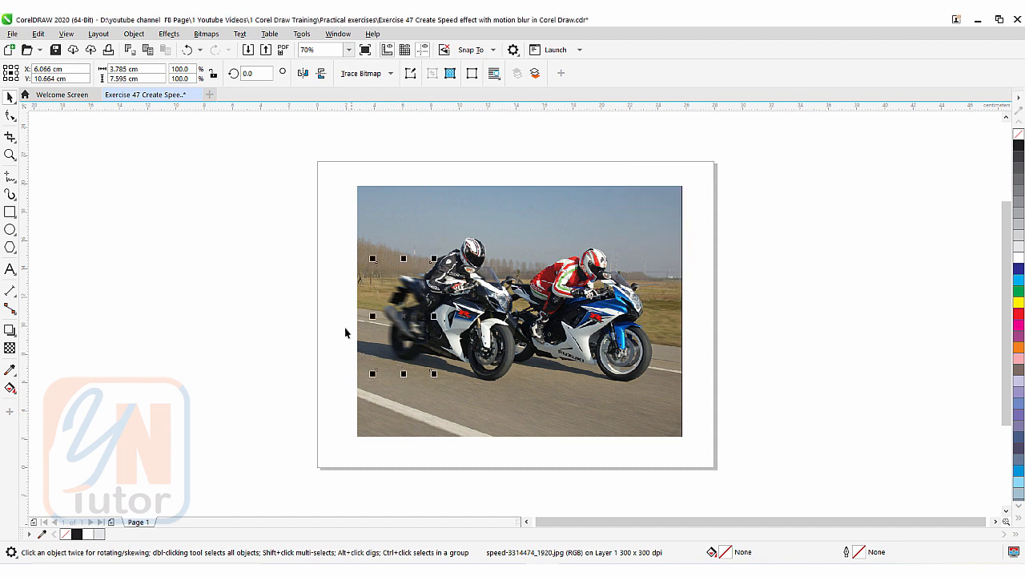
mouse_move(289, 376)
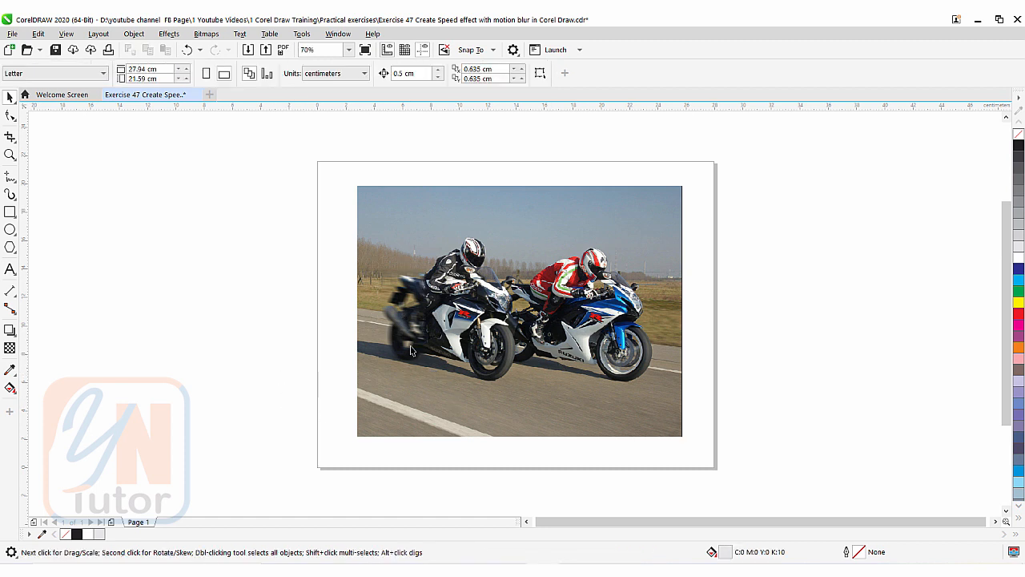
mouse_move(392, 383)
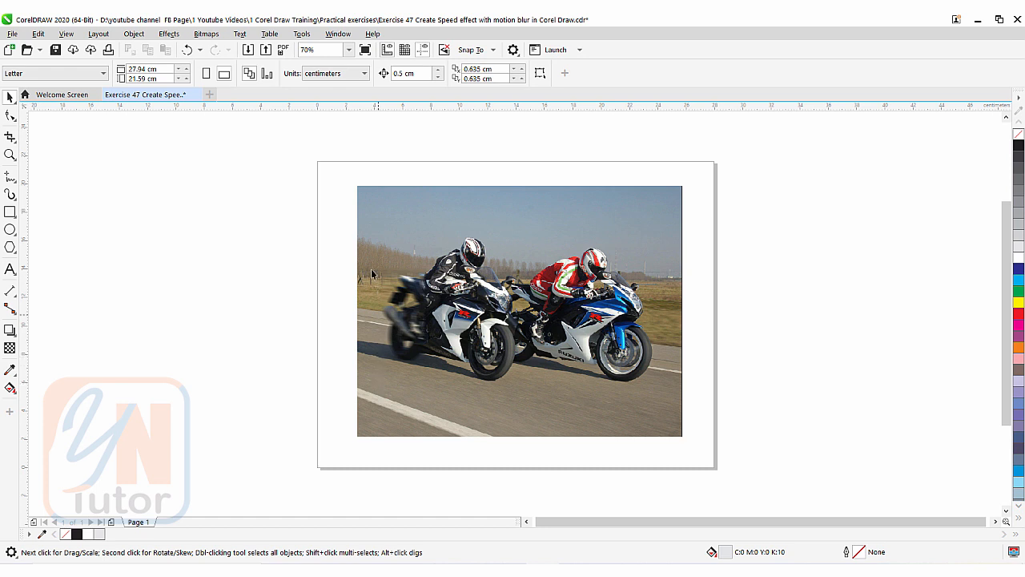
mouse_move(364, 349)
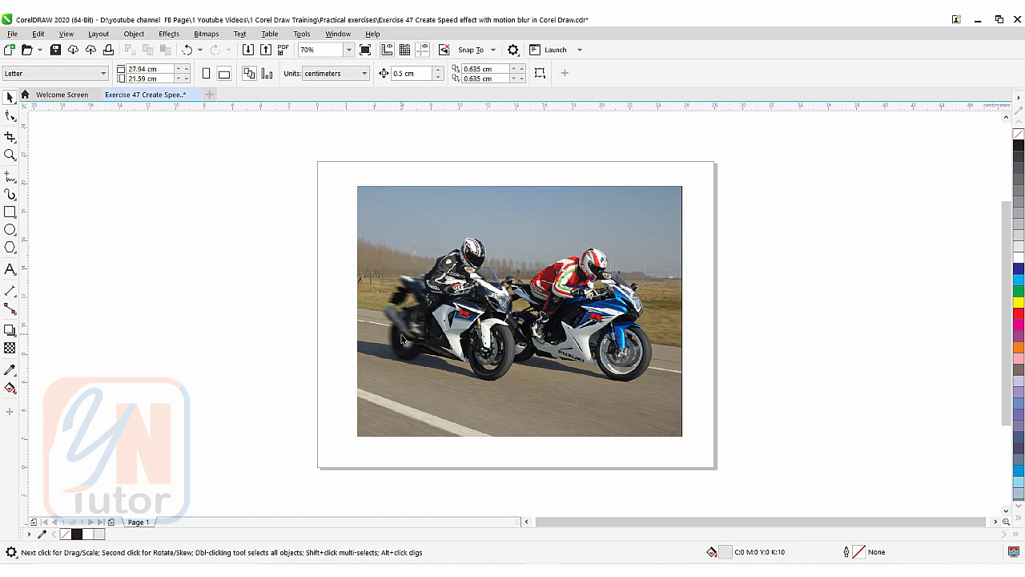
Step: Remove the blurred piece and draw a new rectangle over the black bike's rear
left_click(403, 315)
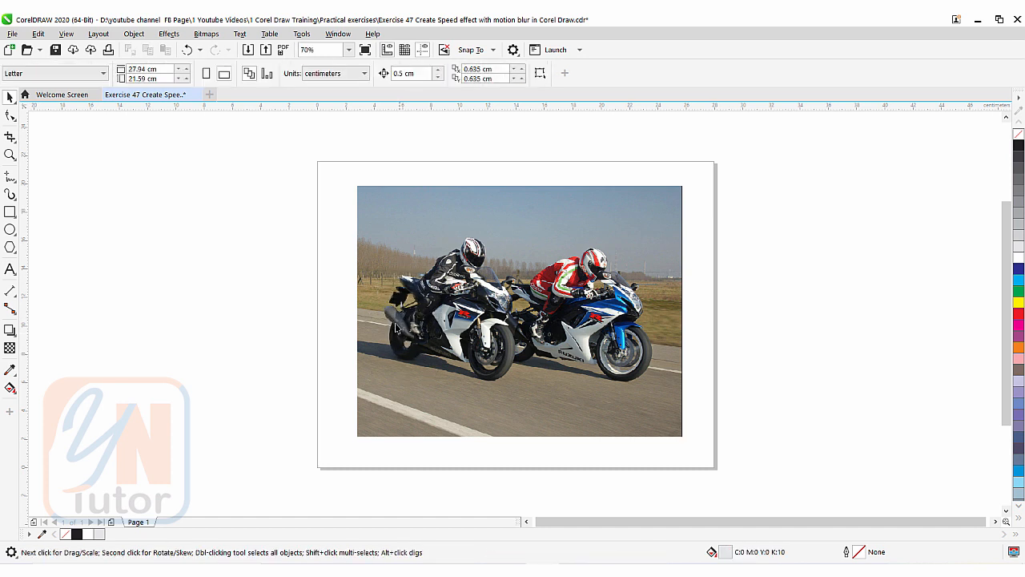
left_click(10, 212)
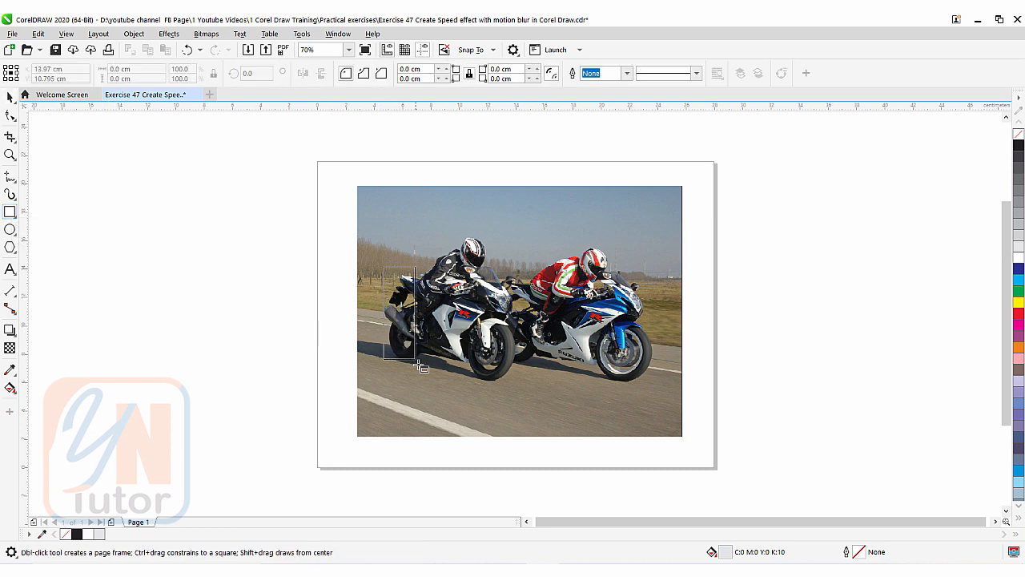
left_click_drag(381, 262, 429, 369)
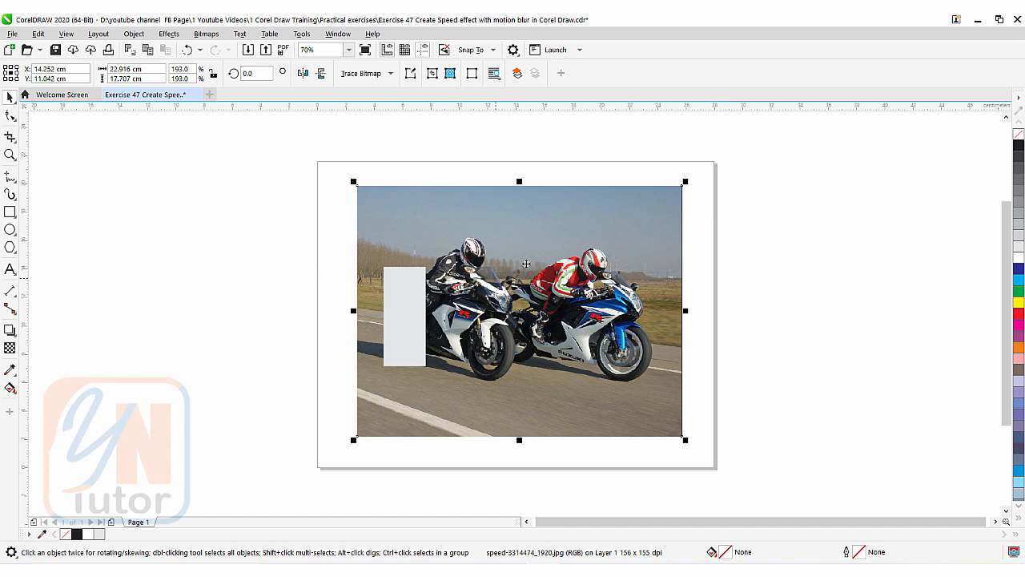
mouse_move(552, 215)
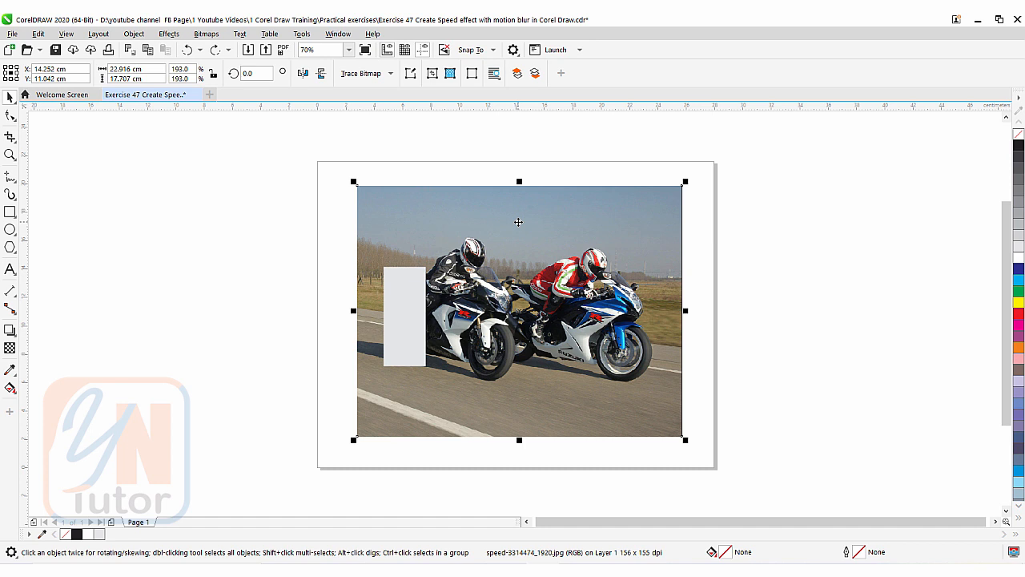
Step: PowerClip the photo inside the rectangle and move it back over the bike's rear
right_click(518, 222)
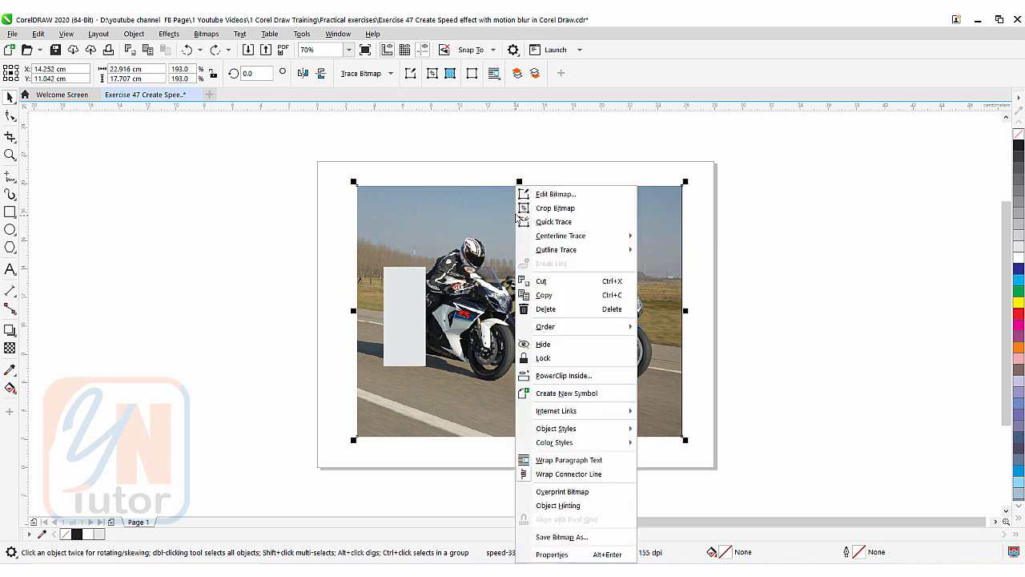
mouse_move(563, 375)
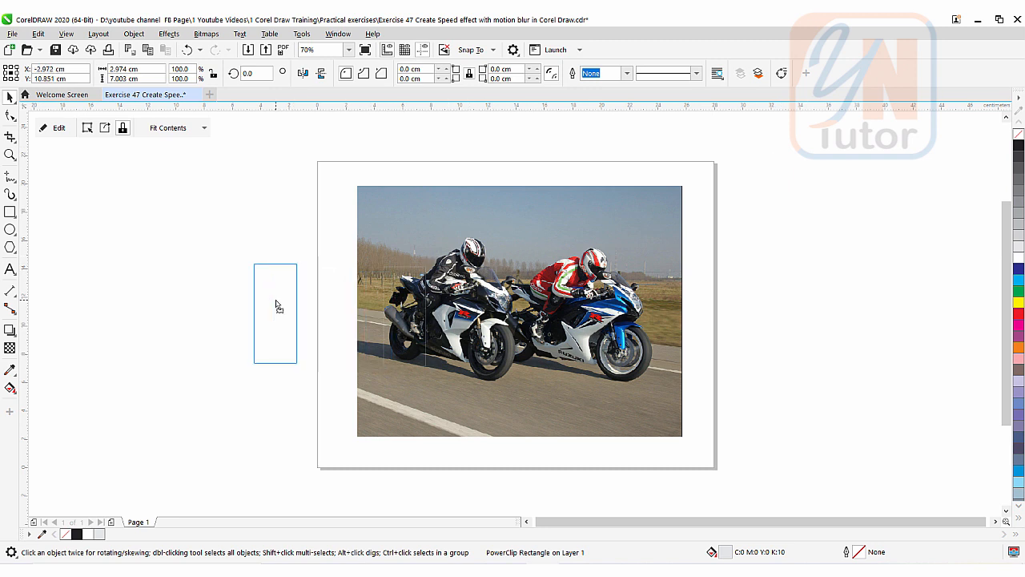
left_click(275, 312)
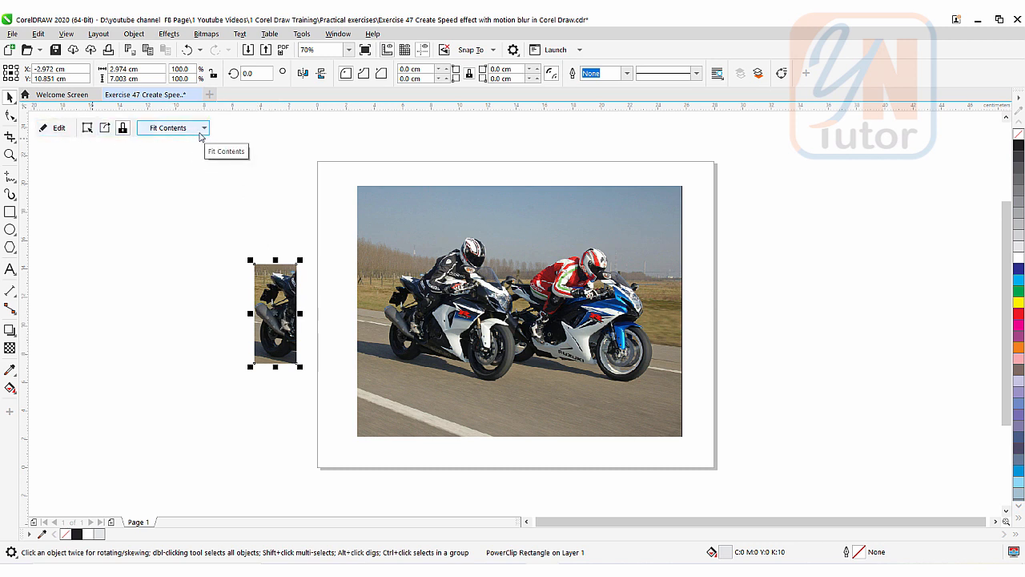
mouse_move(216, 317)
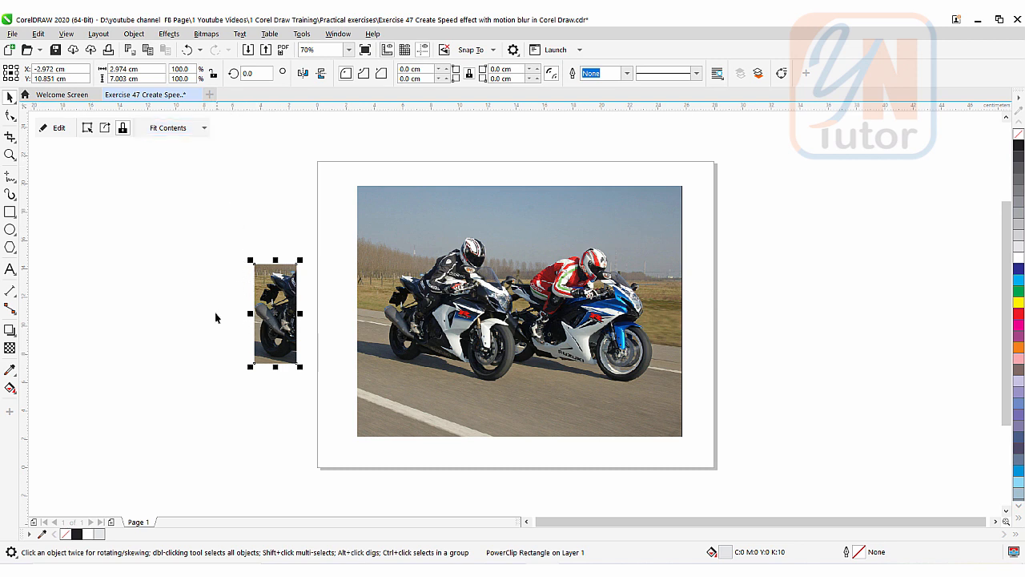
mouse_move(191, 297)
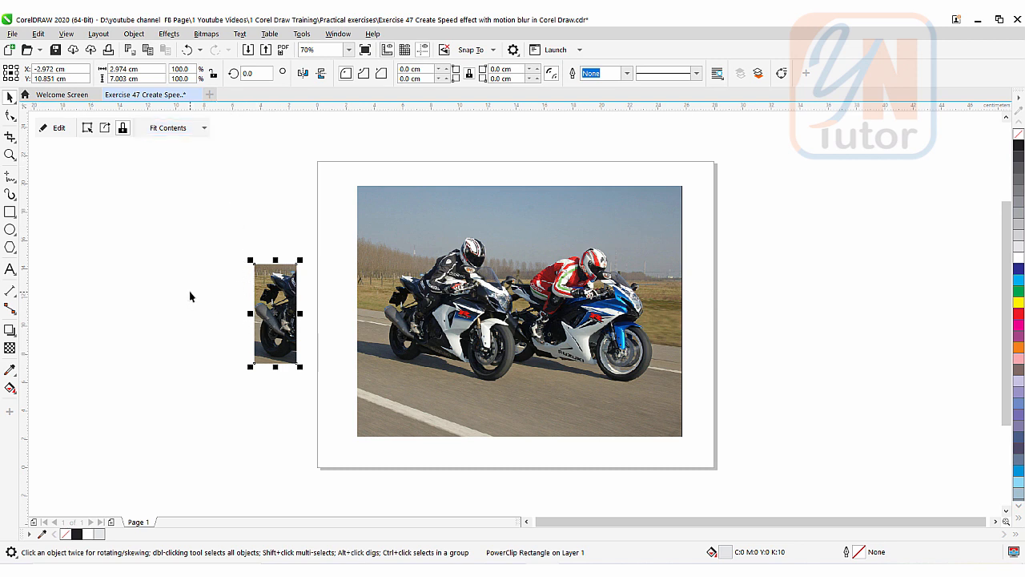
left_click_drag(274, 312, 404, 316)
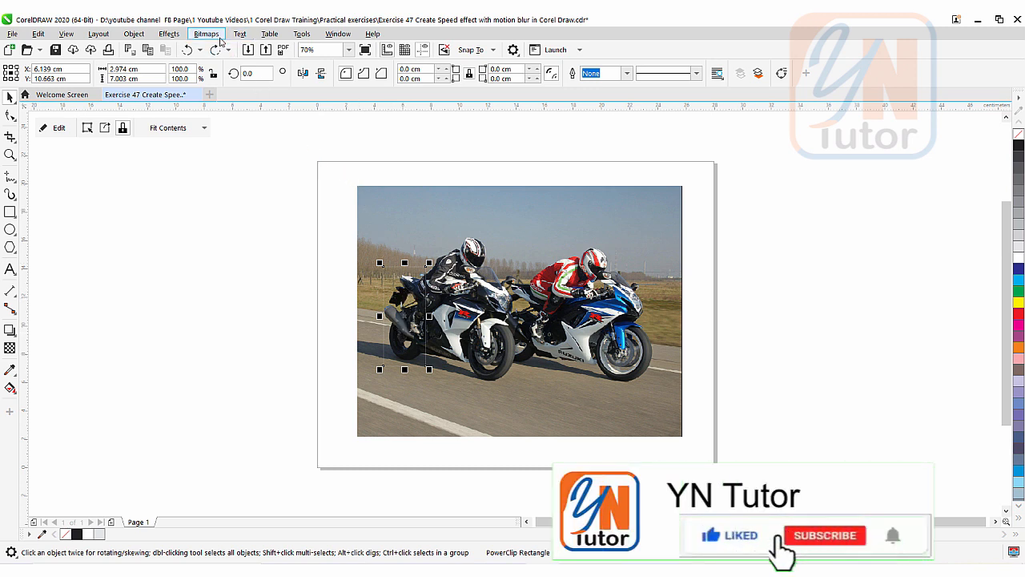
Step: Convert the PowerClip rear piece to a 300 dpi bitmap
left_click(823, 535)
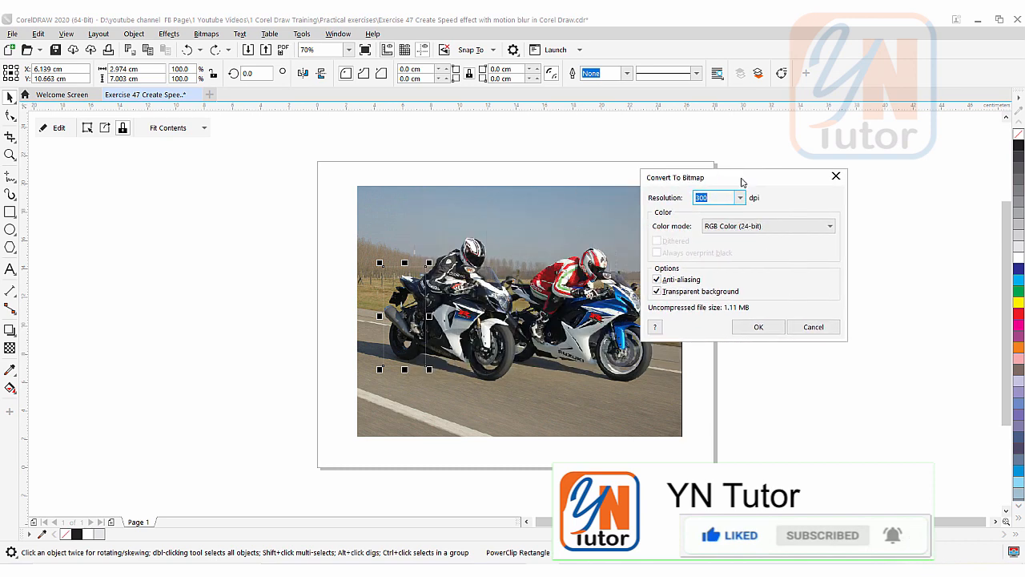
left_click(757, 326)
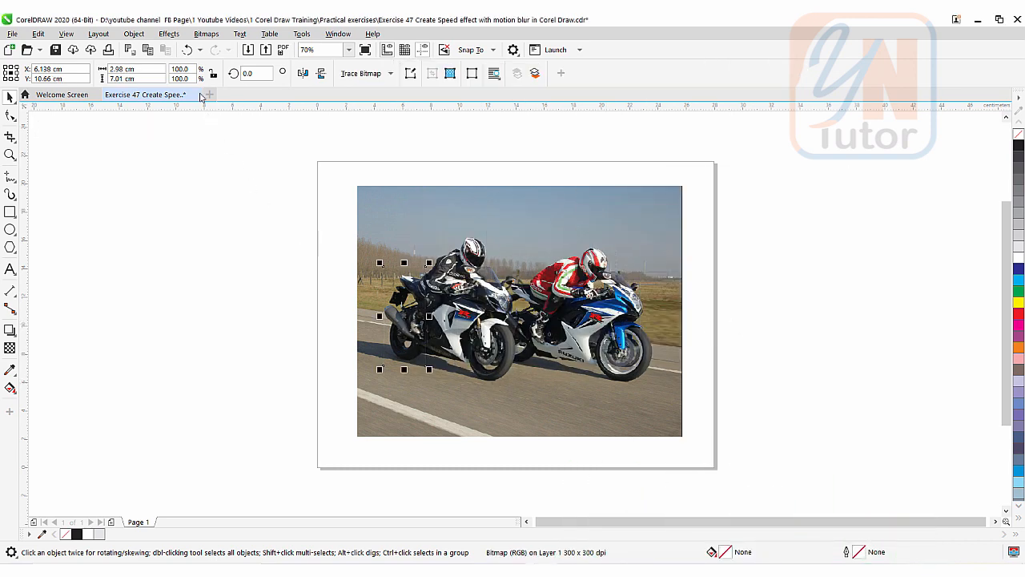
Step: Apply Motion Blur with distance 48 and direction 172 to the rear bitmap
left_click(169, 34)
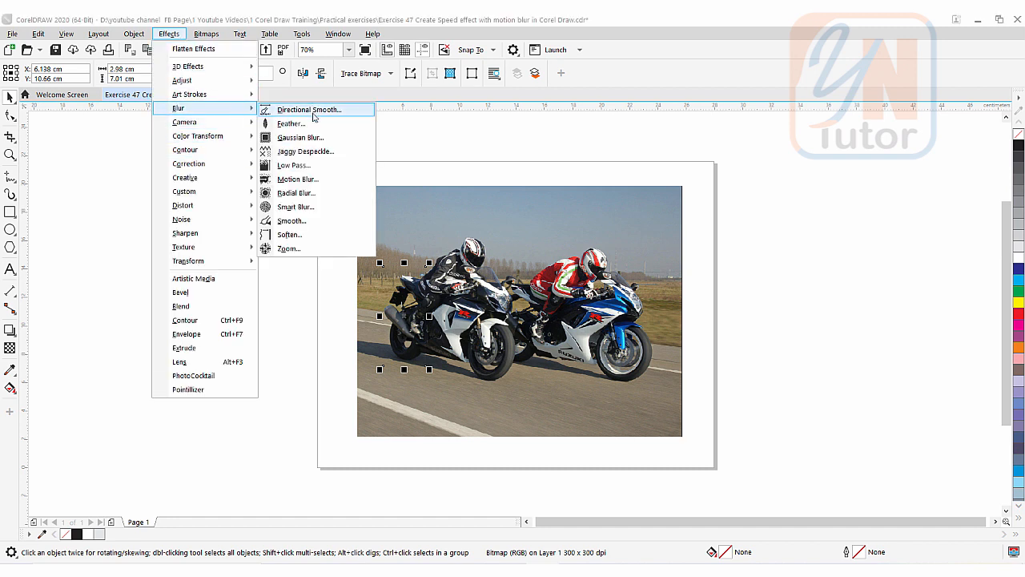
mouse_move(308, 193)
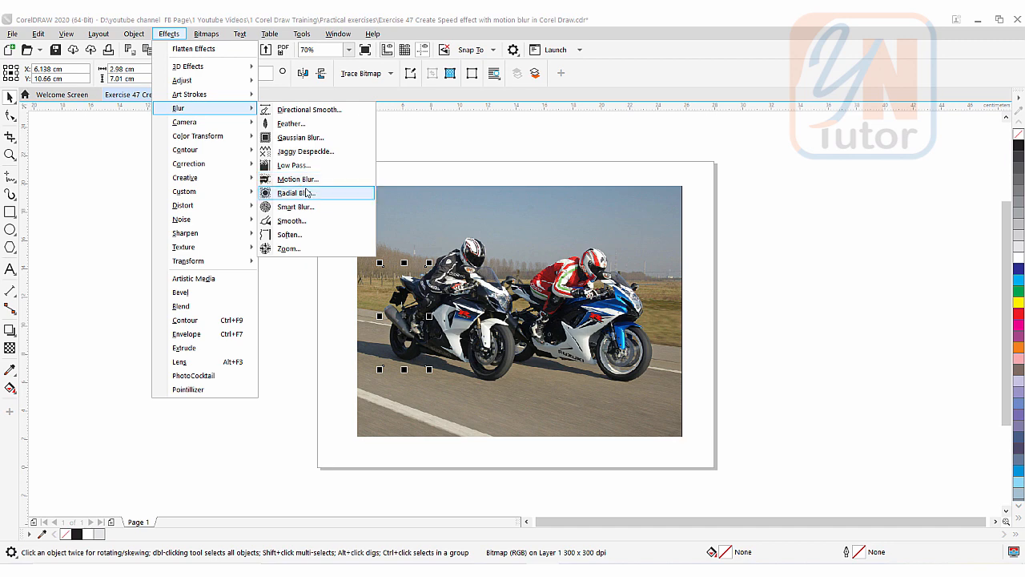
left_click(297, 179)
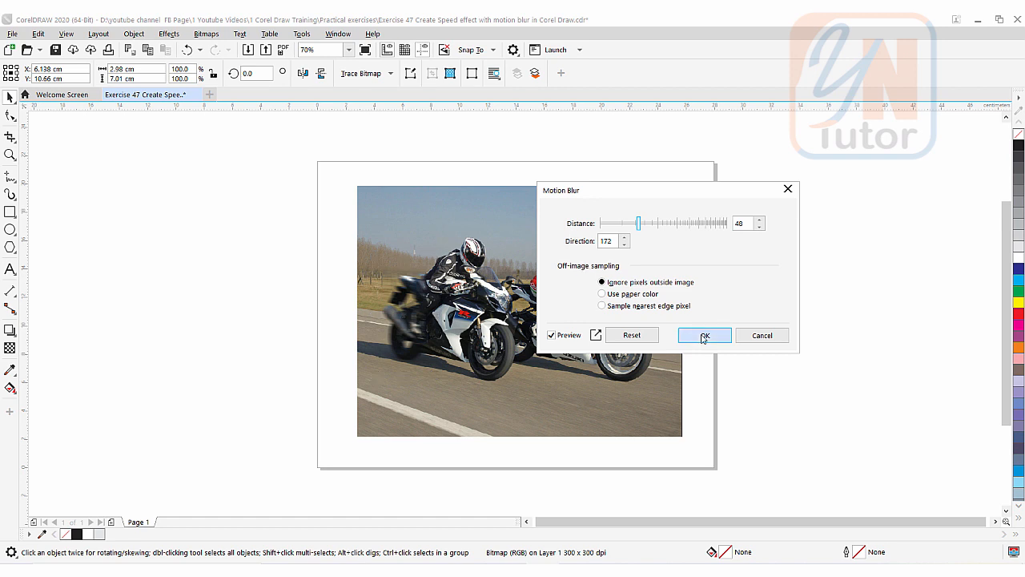
left_click(703, 334)
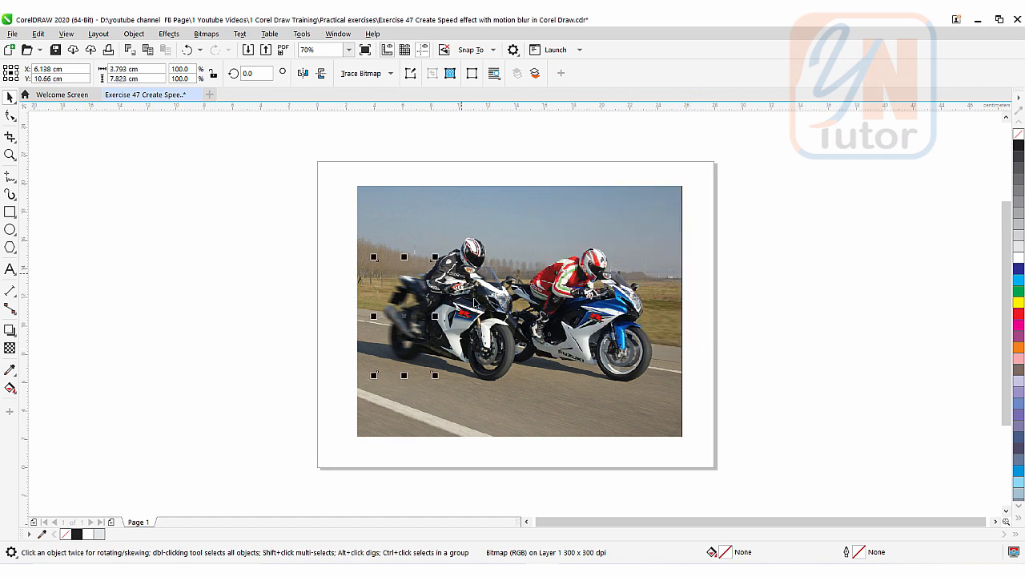
mouse_move(503, 338)
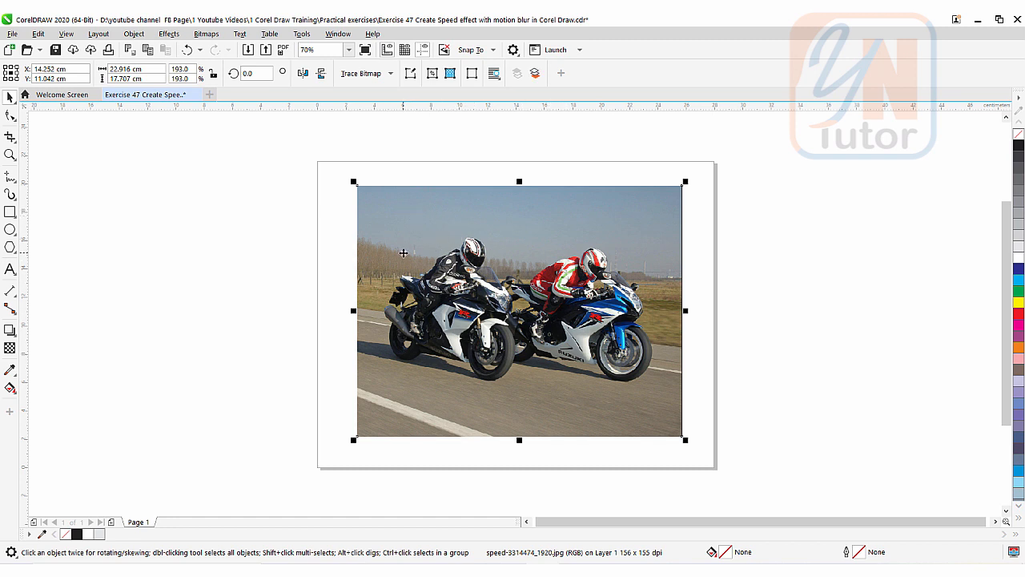
mouse_move(435, 242)
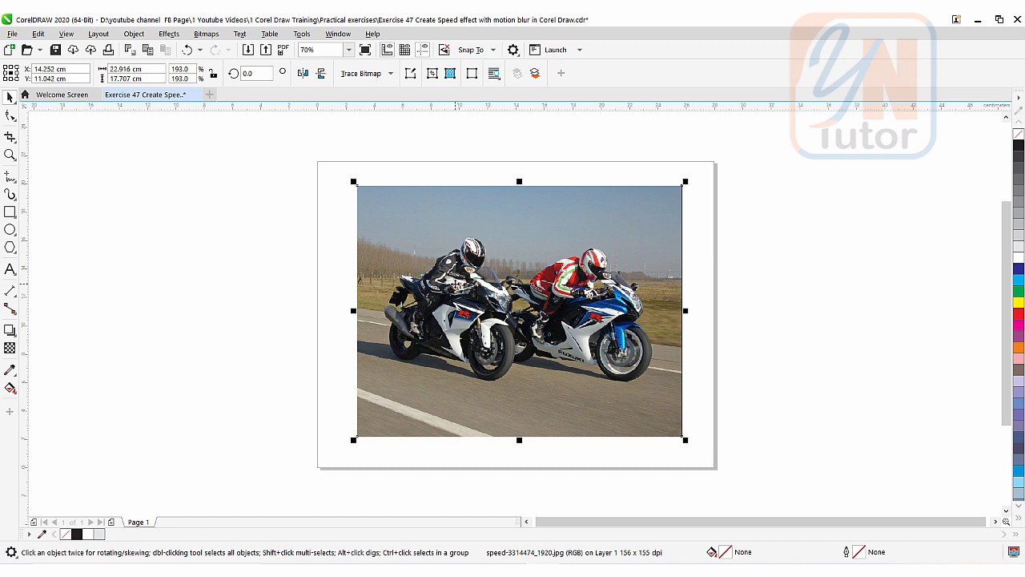
Step: Apply Motion Blur with distance 48 and direction 172 to the whole photo
left_click(169, 33)
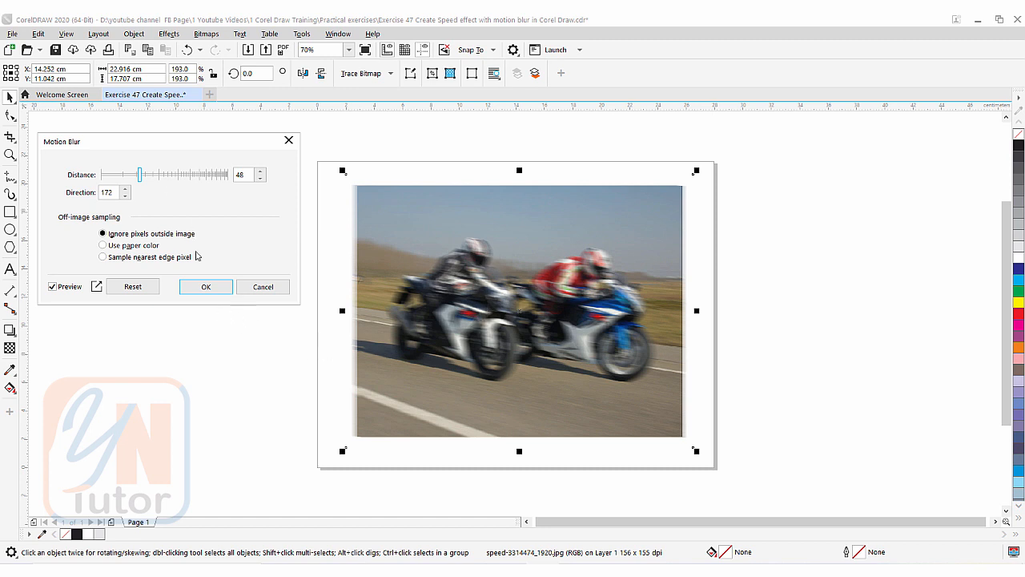
left_click(205, 286)
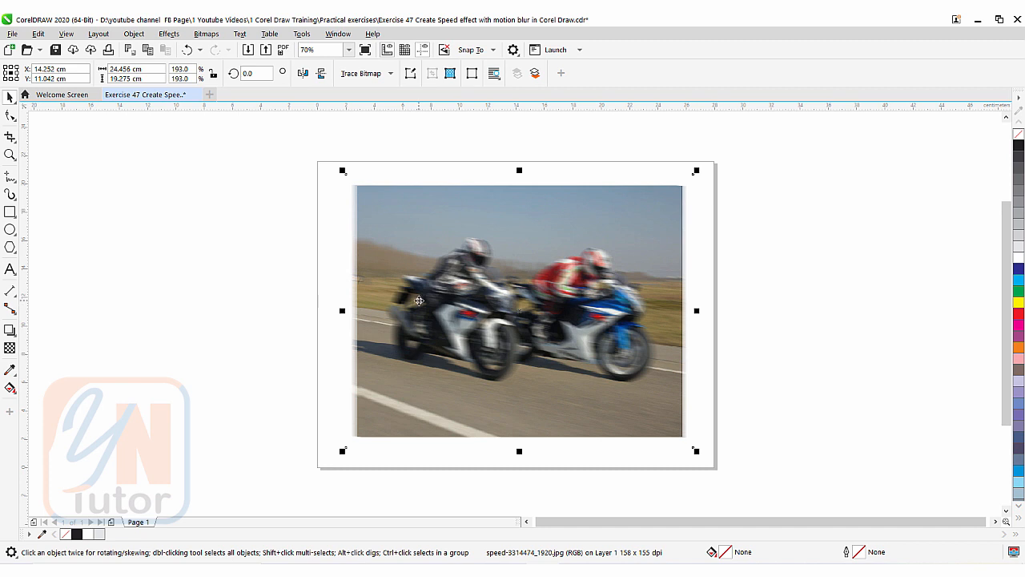
mouse_move(548, 230)
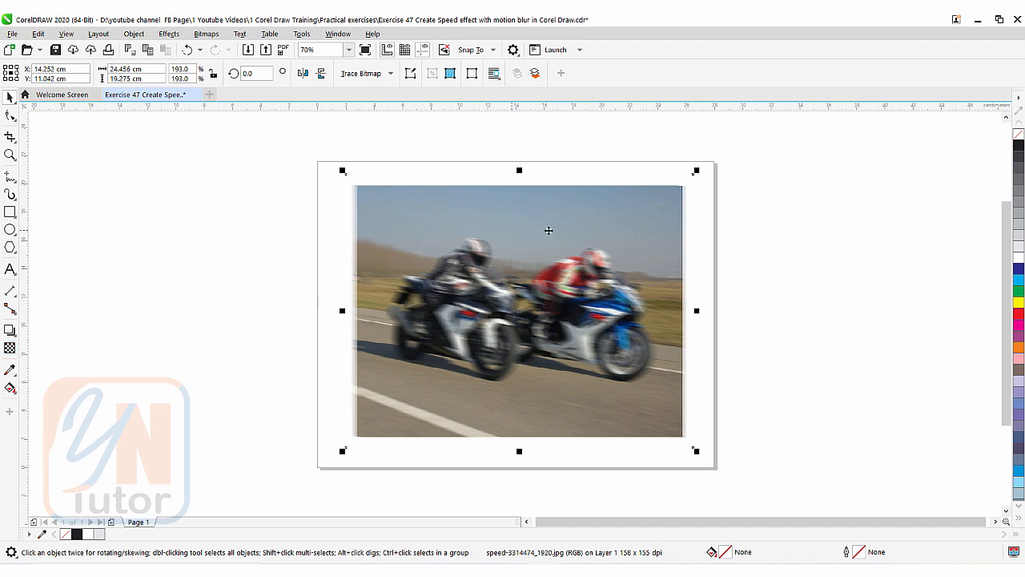
mouse_move(512, 272)
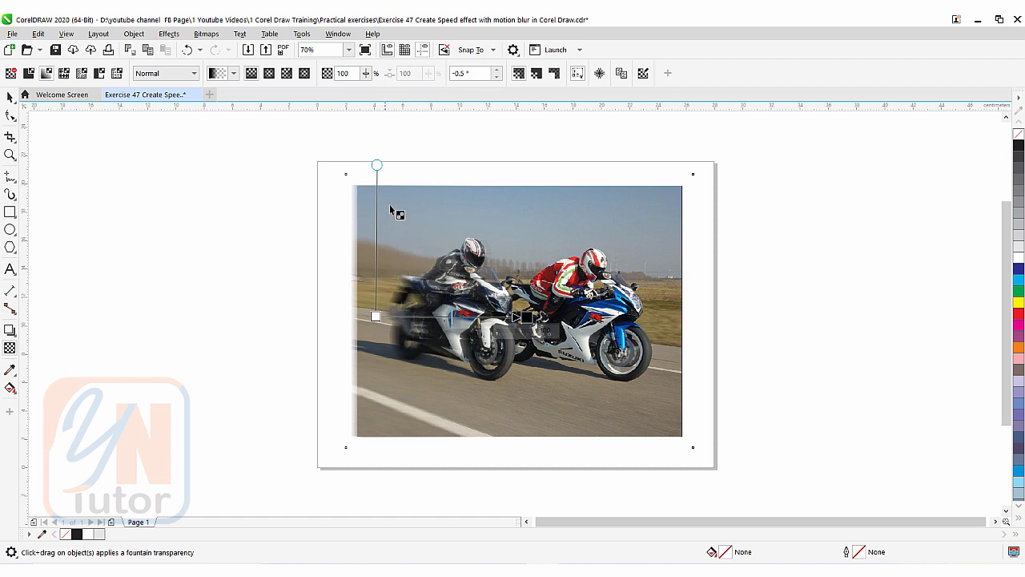
mouse_move(362, 424)
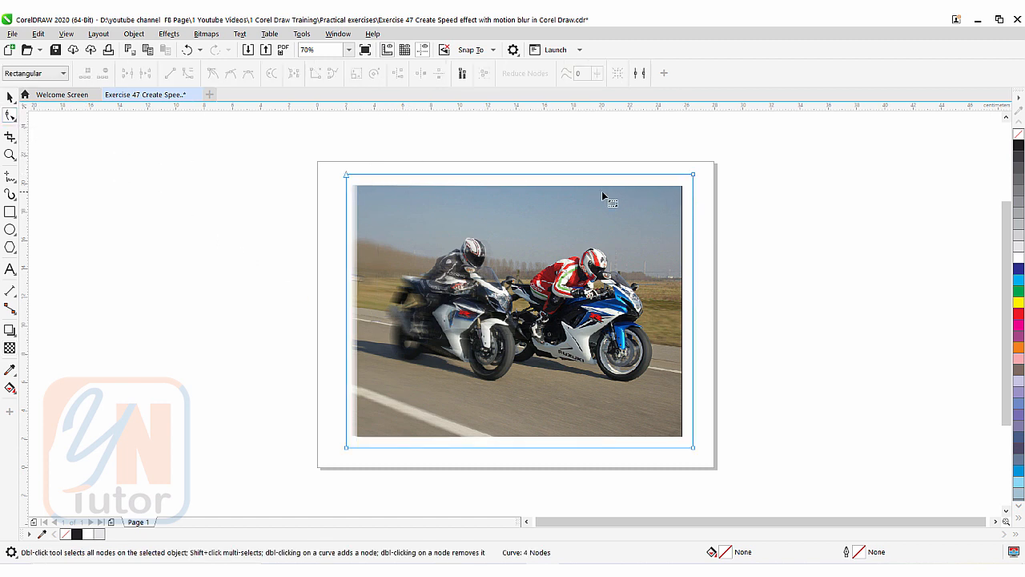
mouse_move(420, 177)
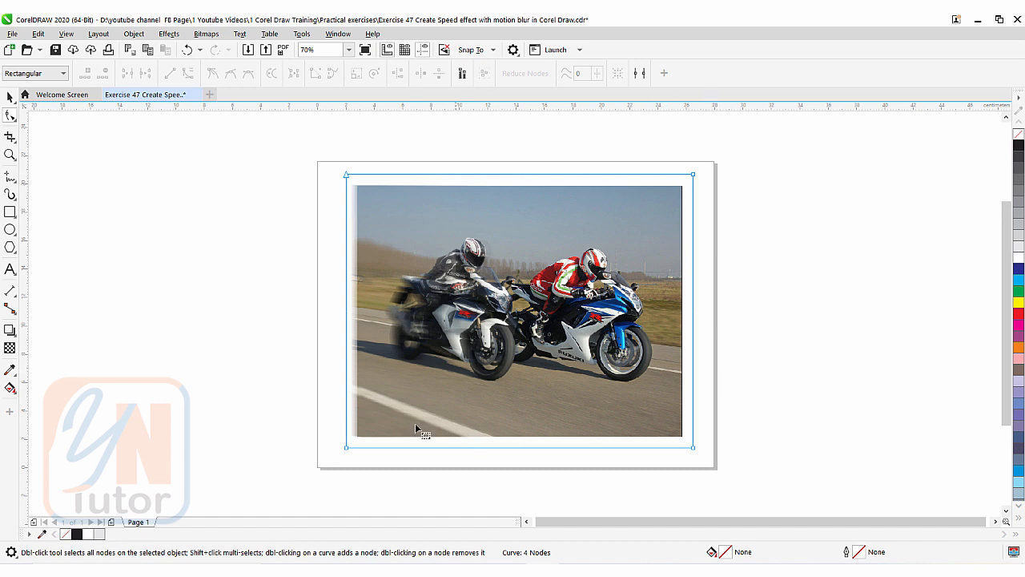
mouse_move(362, 319)
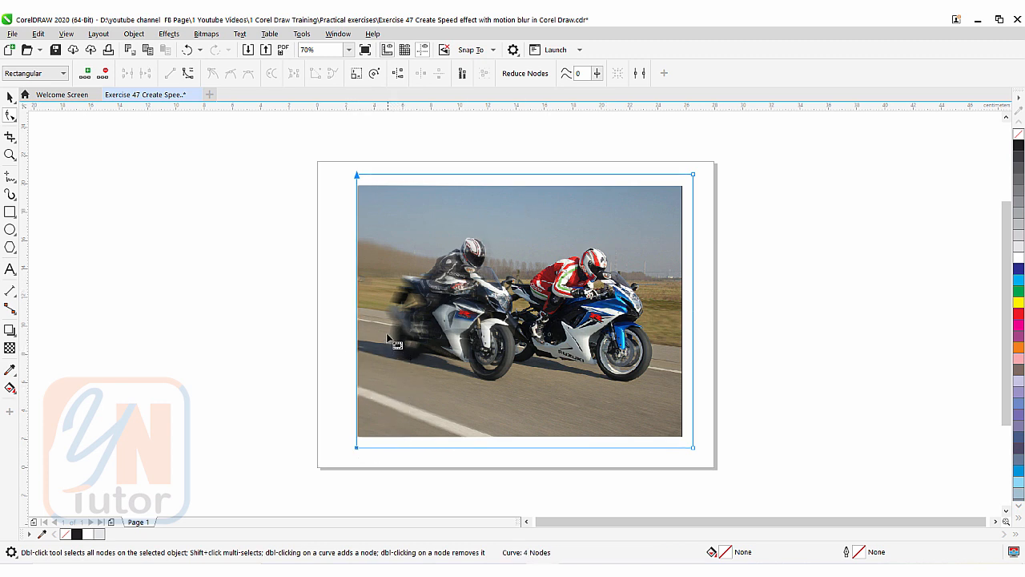
mouse_move(409, 250)
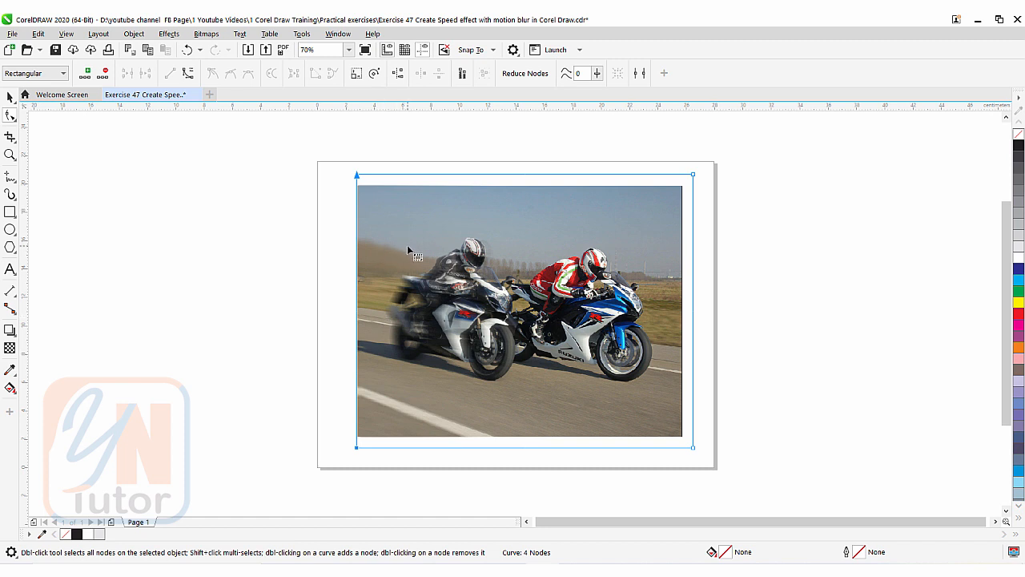
mouse_move(394, 348)
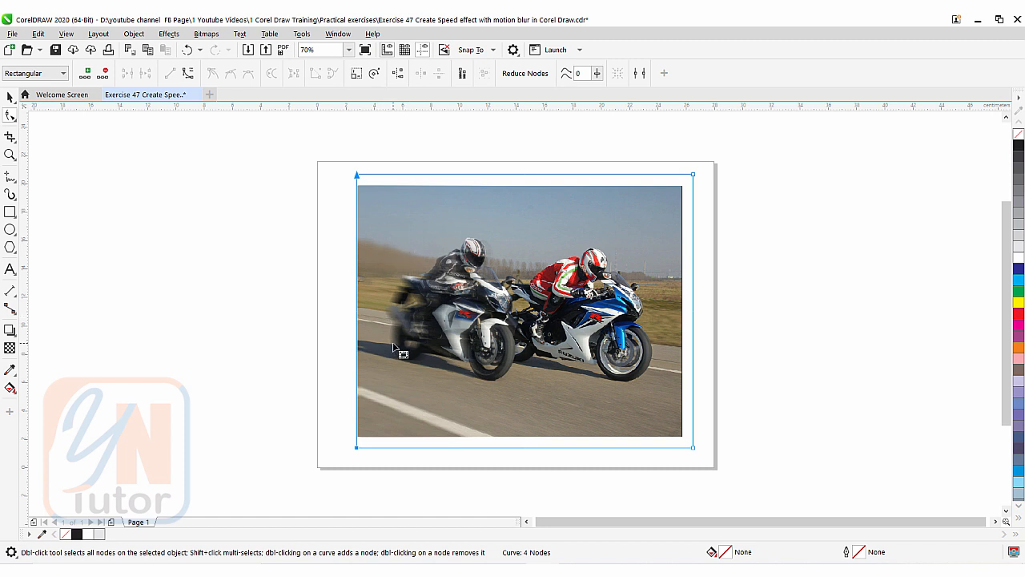
mouse_move(426, 353)
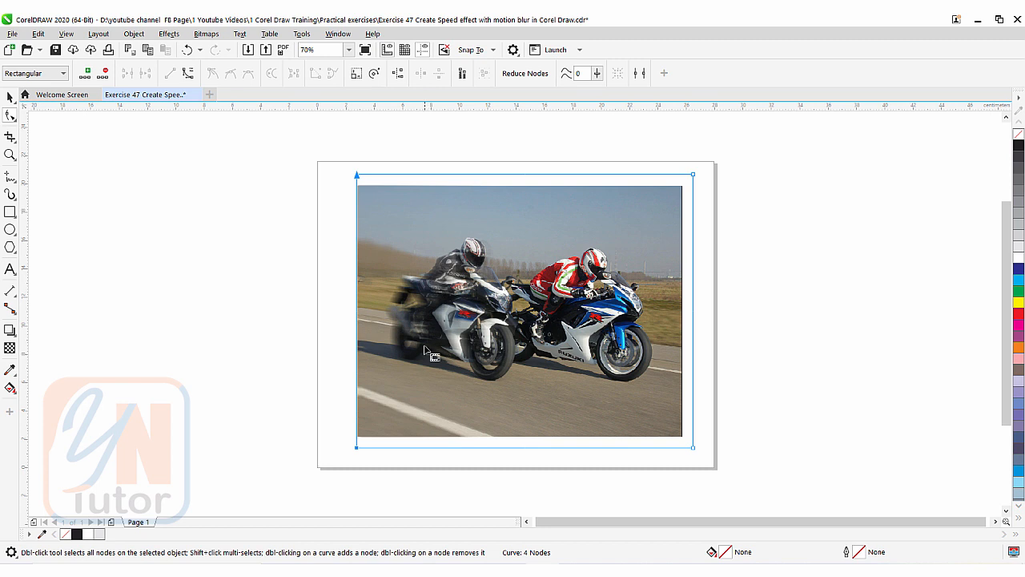
mouse_move(432, 300)
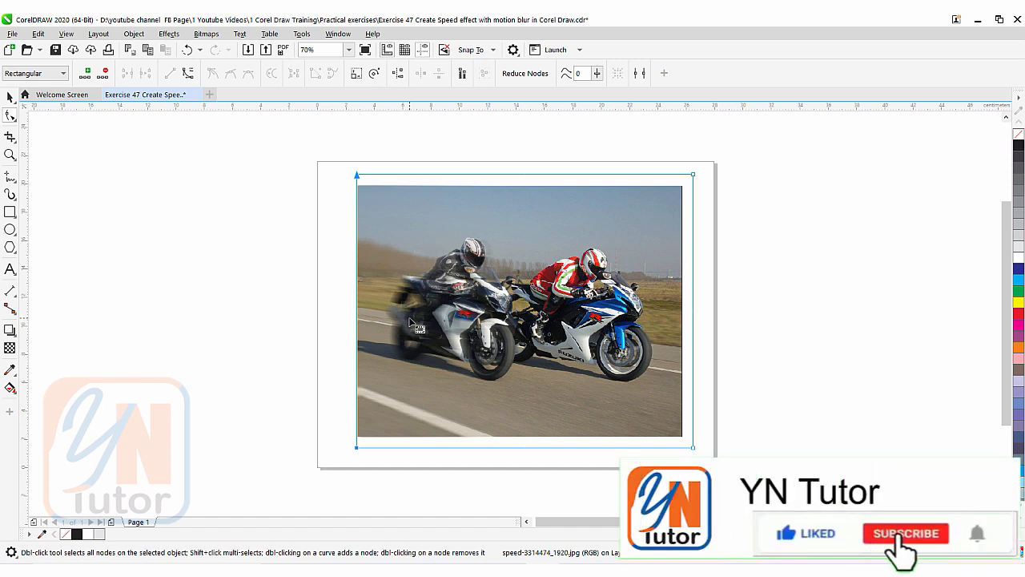
left_click(905, 532)
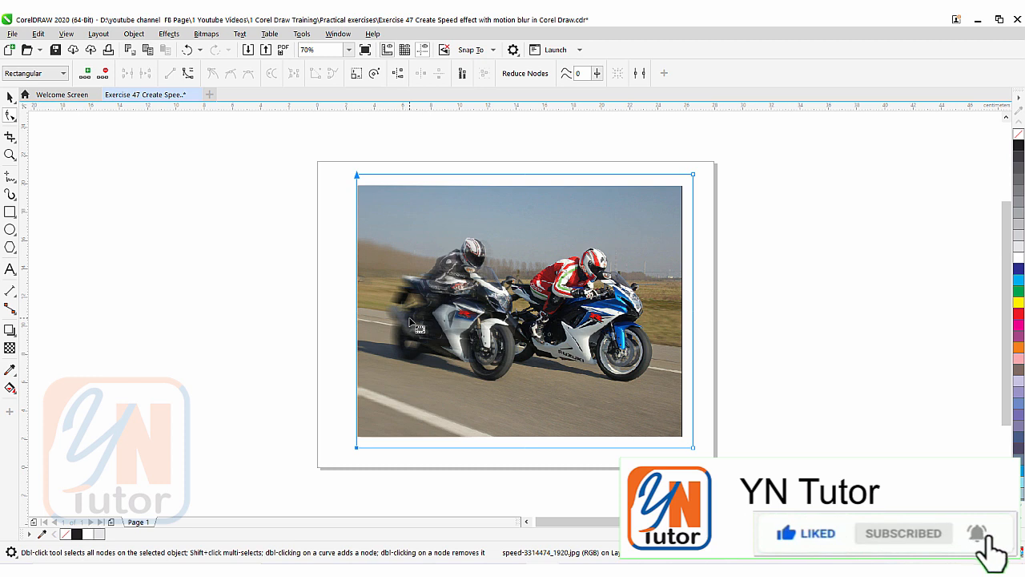